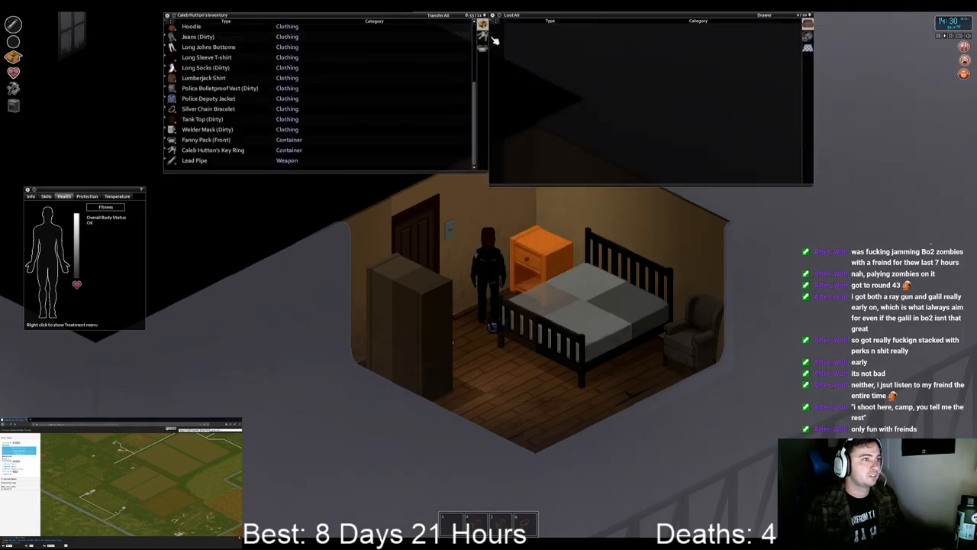
Step: Search the corpse's fanny pack, check the bed's Sleep option, then head to the kitchen
left_click(204, 140)
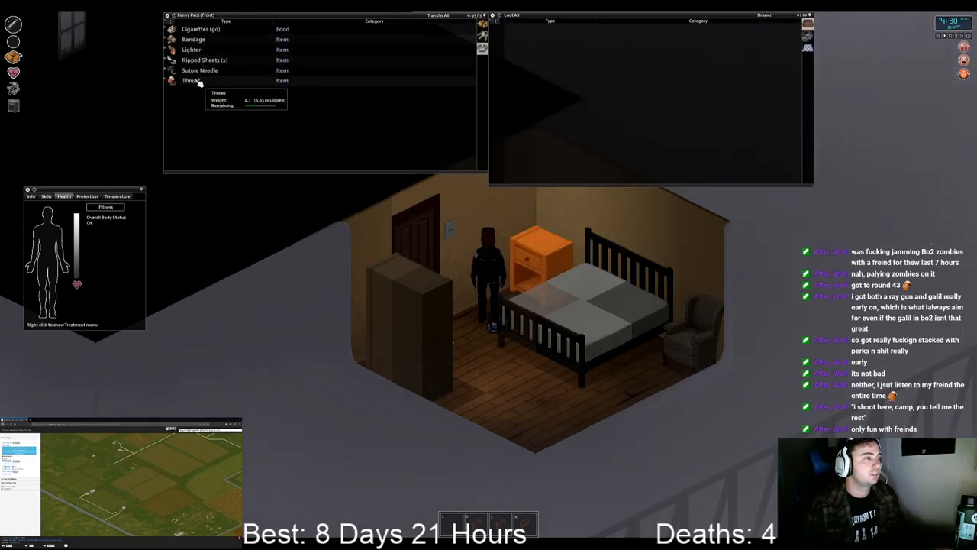
right_click(200, 29)
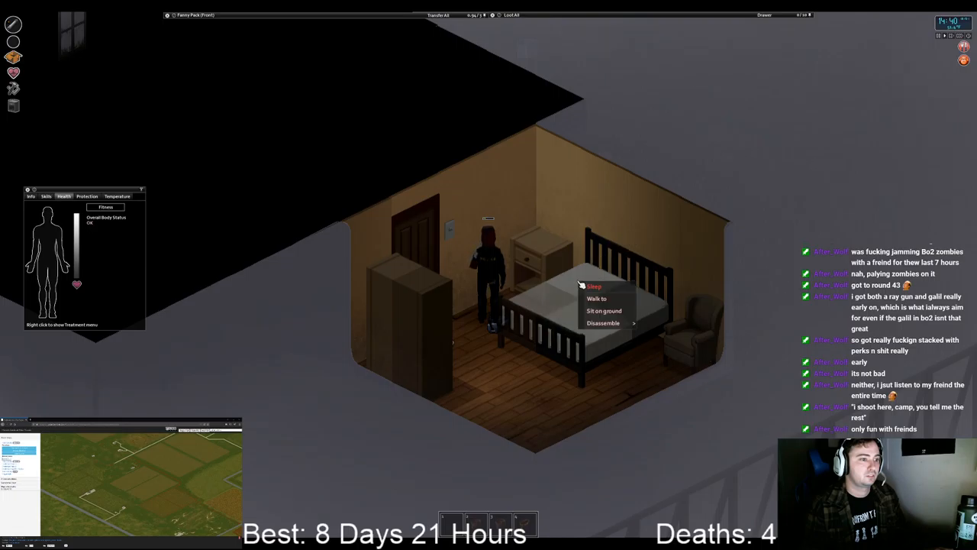
mouse_move(594, 287)
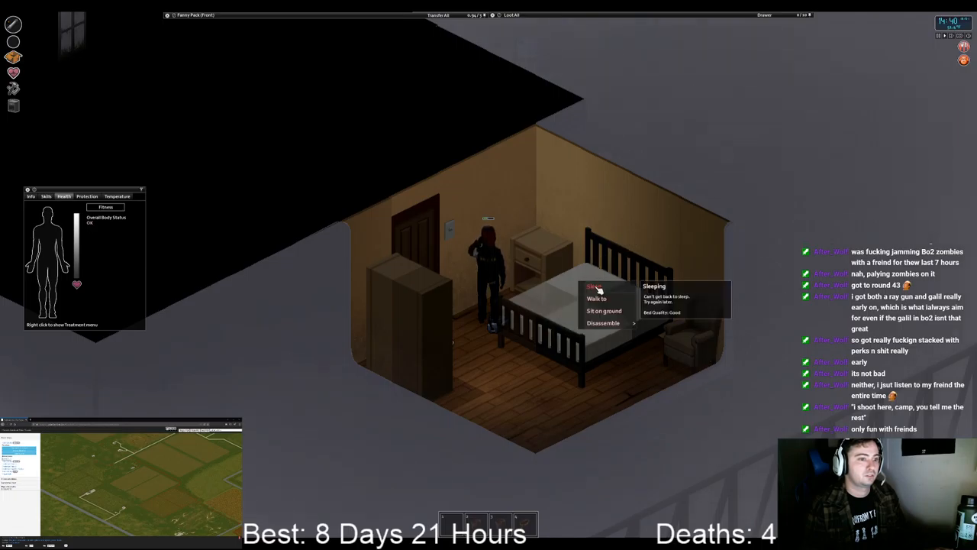
mouse_move(608, 168)
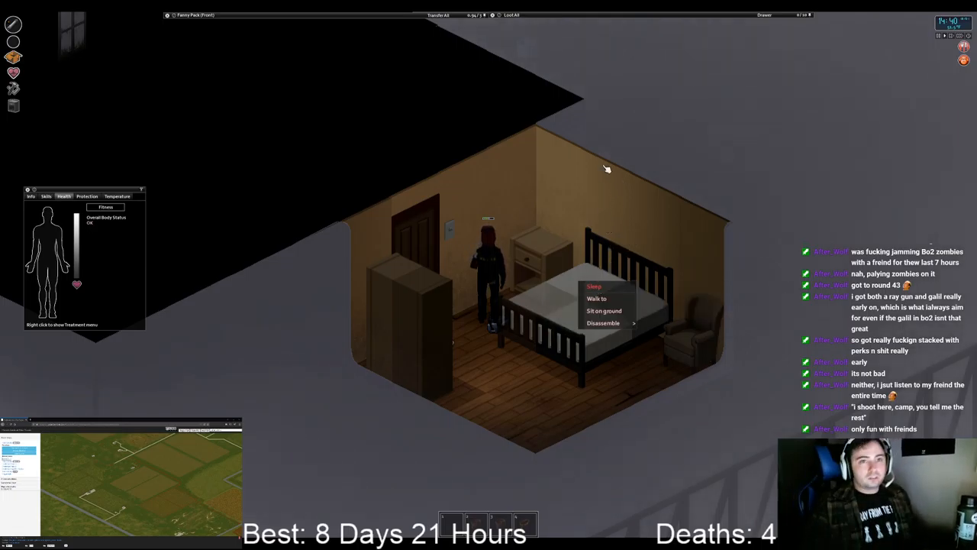
mouse_move(579, 223)
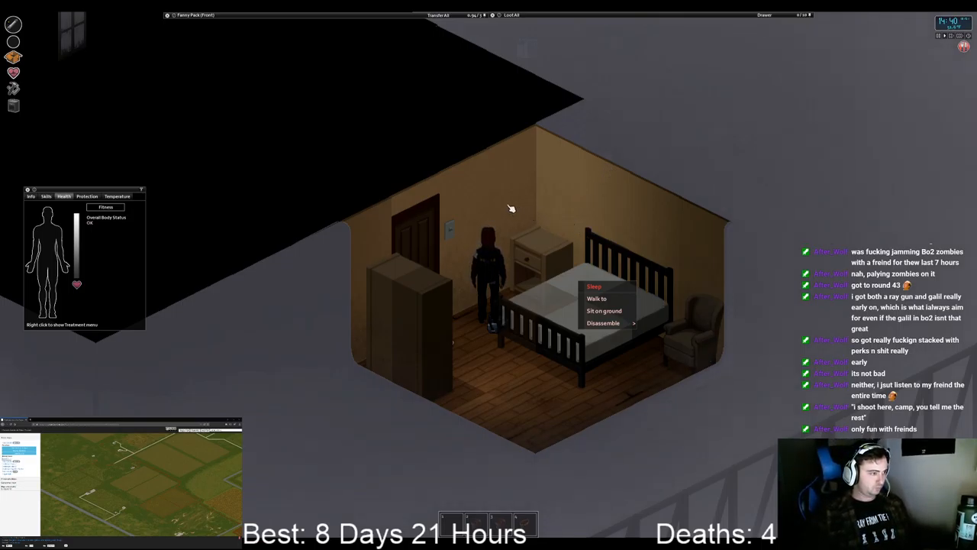
left_click(30, 196)
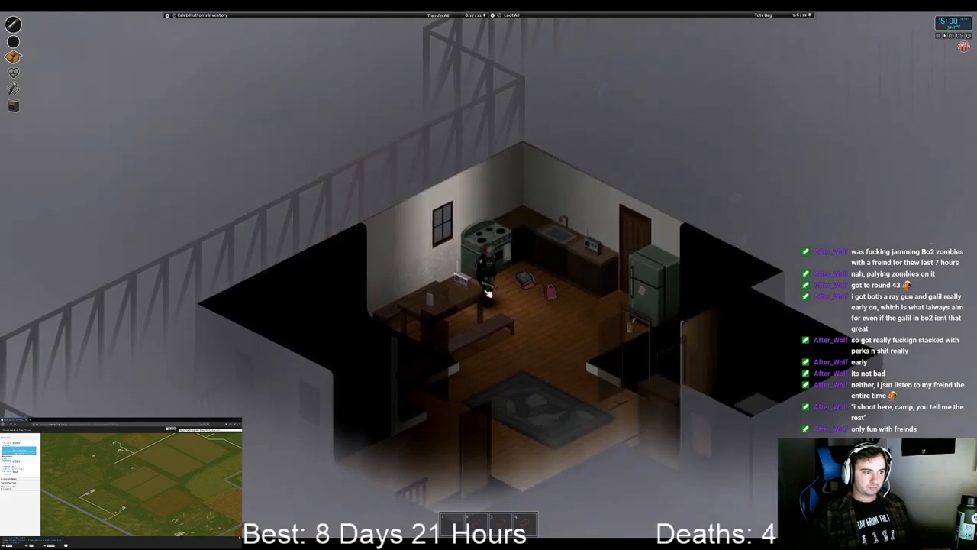
Step: Check the kitchen radio's Device Options and close its panel before going to the fridge
right_click(458, 290)
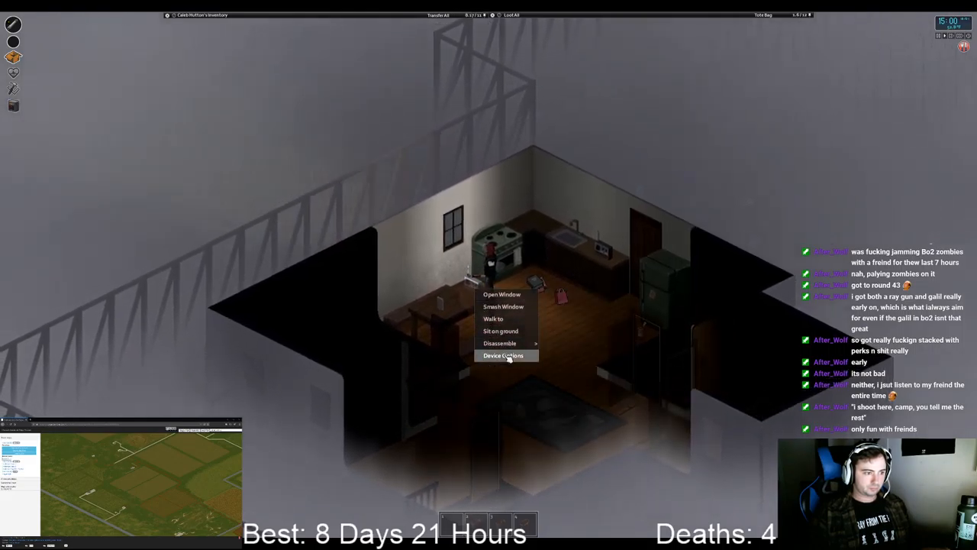
left_click(504, 354)
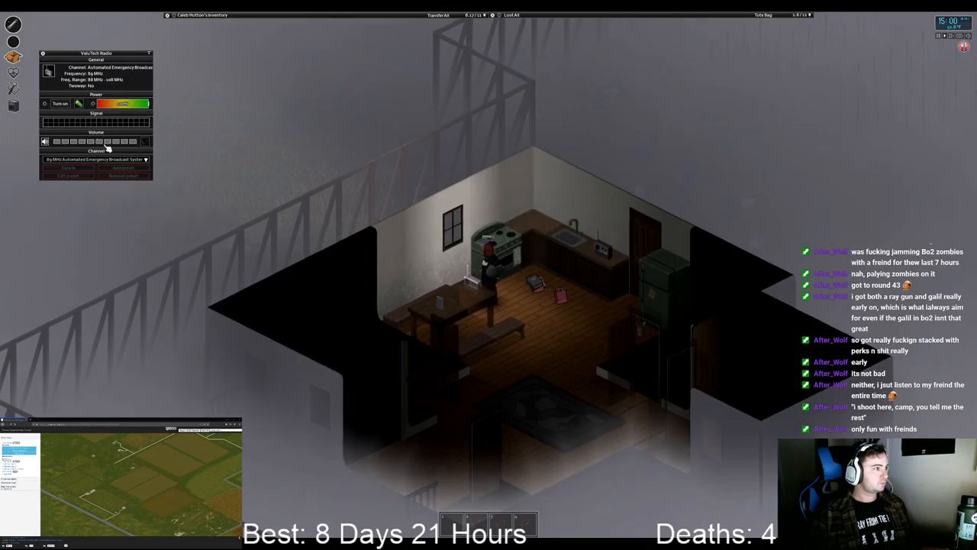
left_click(59, 104)
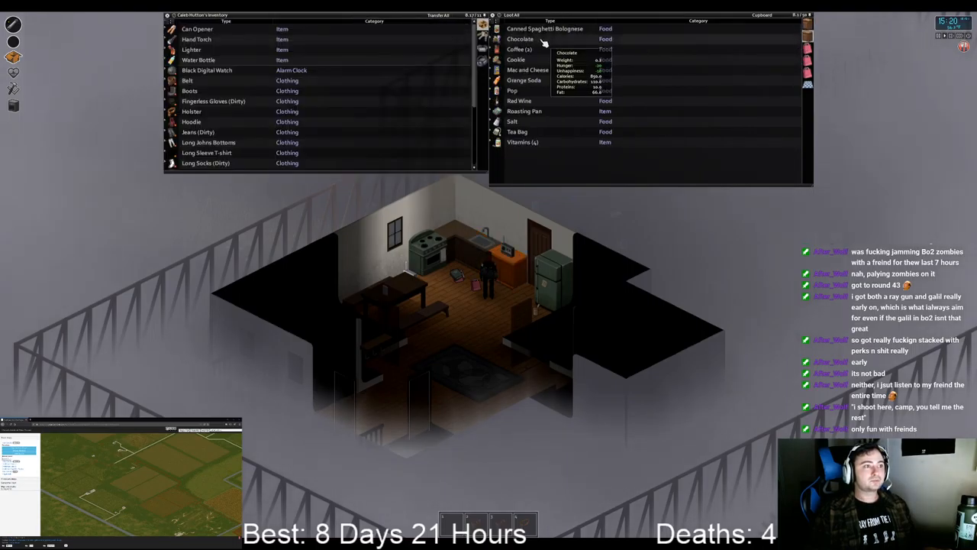
mouse_move(542, 79)
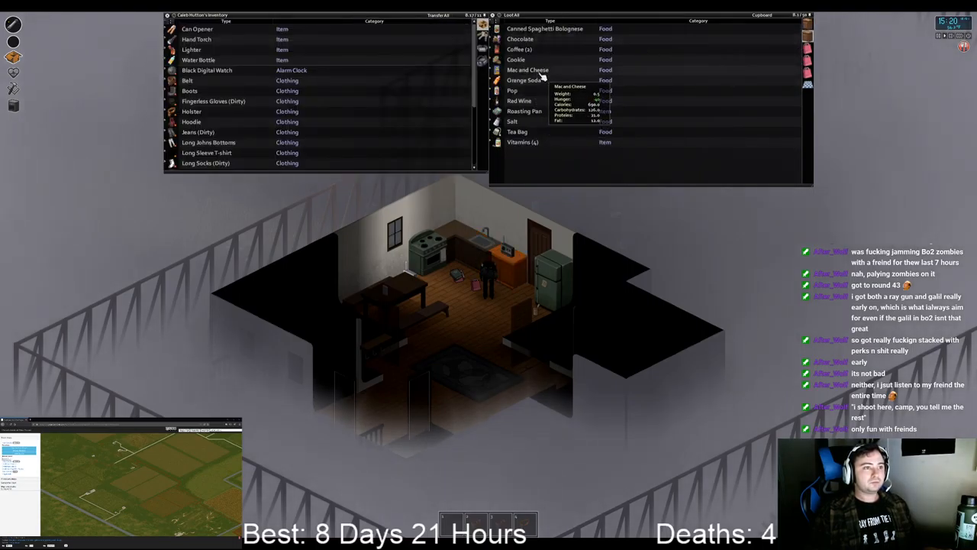
mouse_move(543, 27)
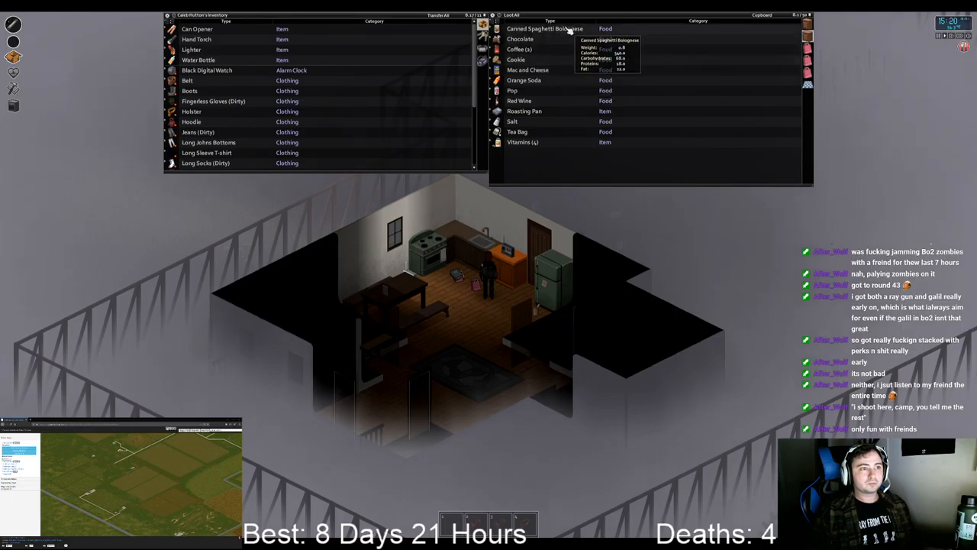
mouse_move(527, 70)
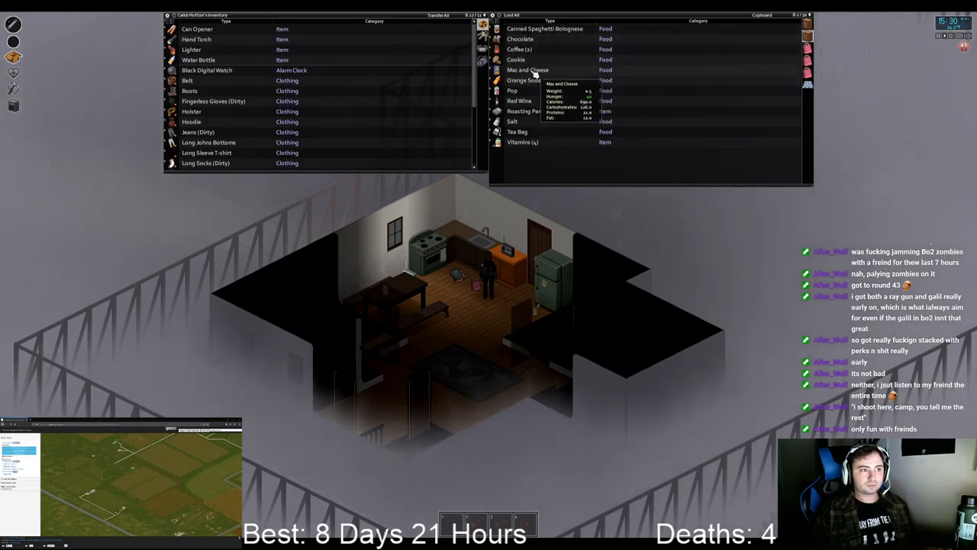
mouse_move(516, 60)
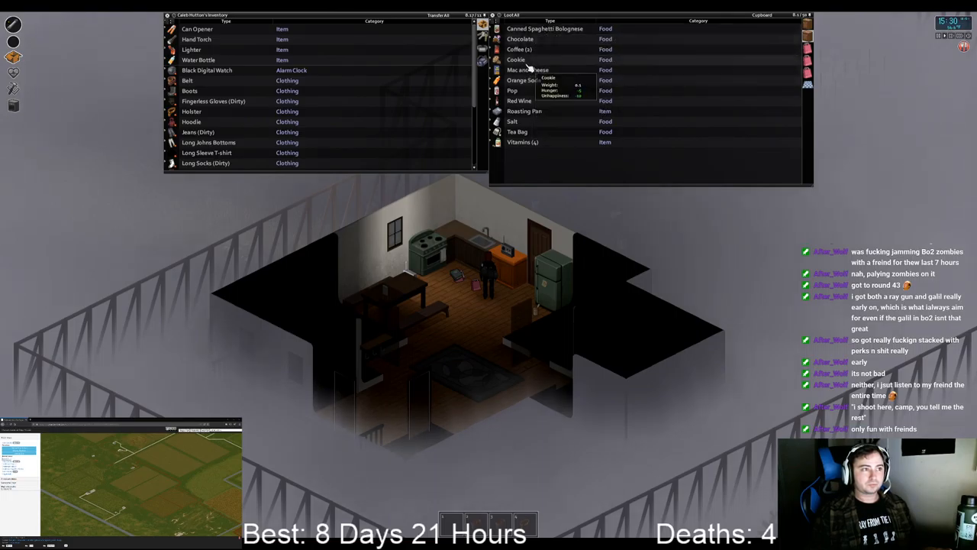
mouse_move(516, 101)
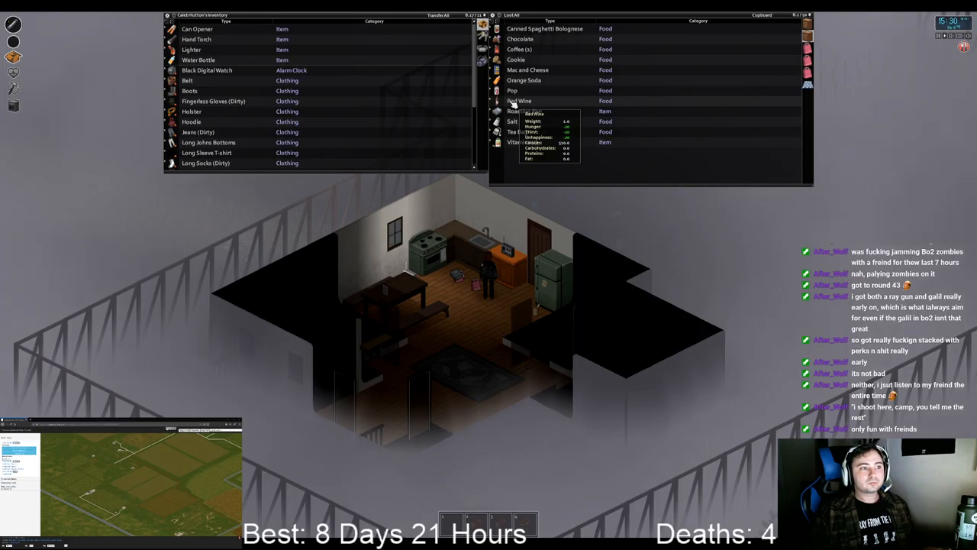
mouse_move(516, 110)
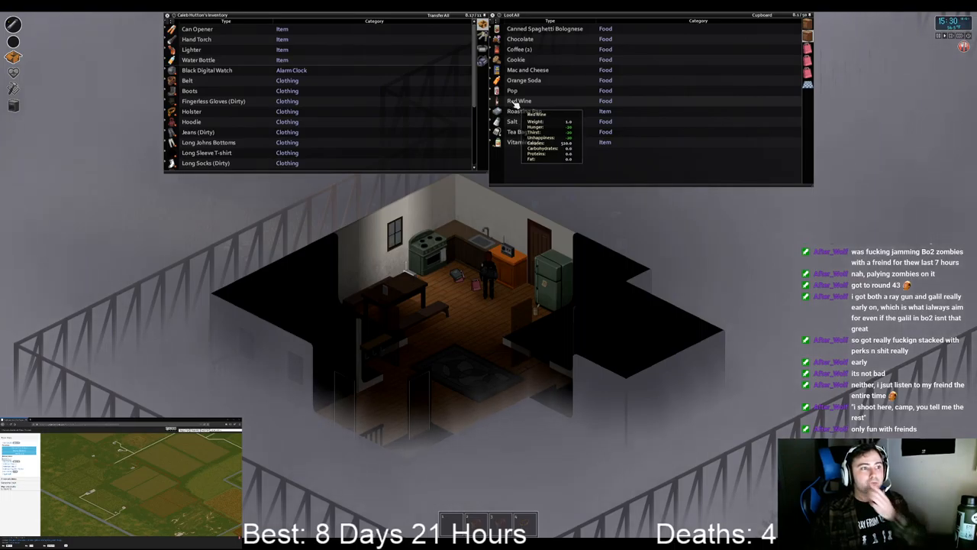
mouse_move(535, 32)
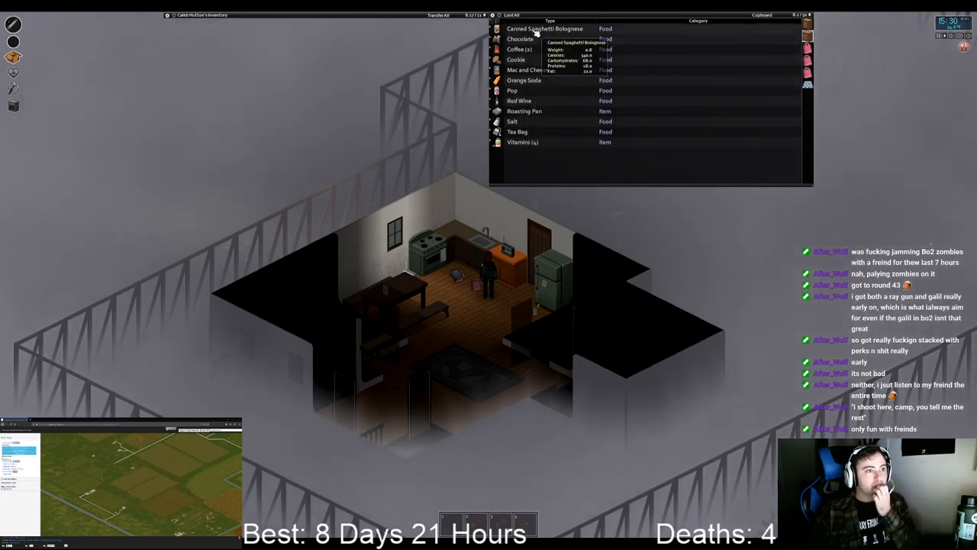
mouse_move(528, 70)
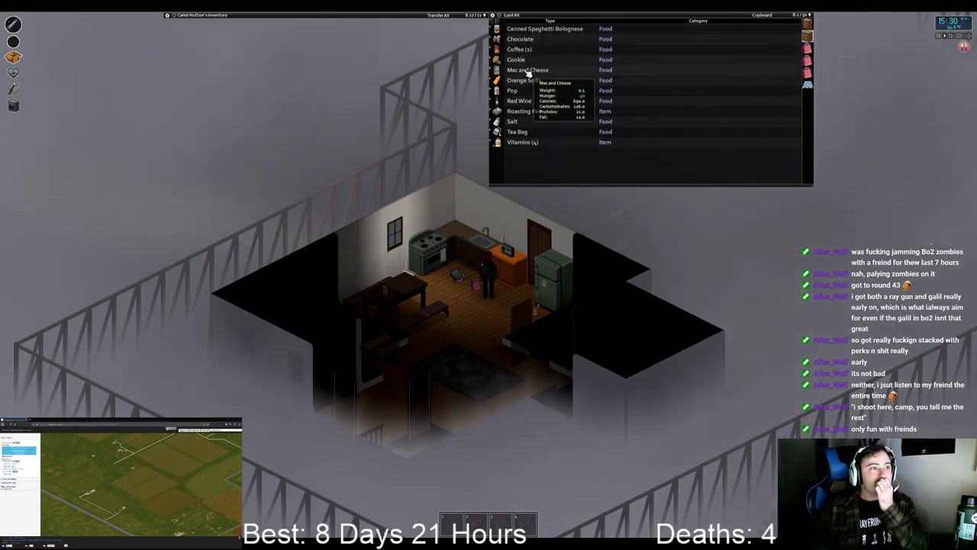
mouse_move(519, 101)
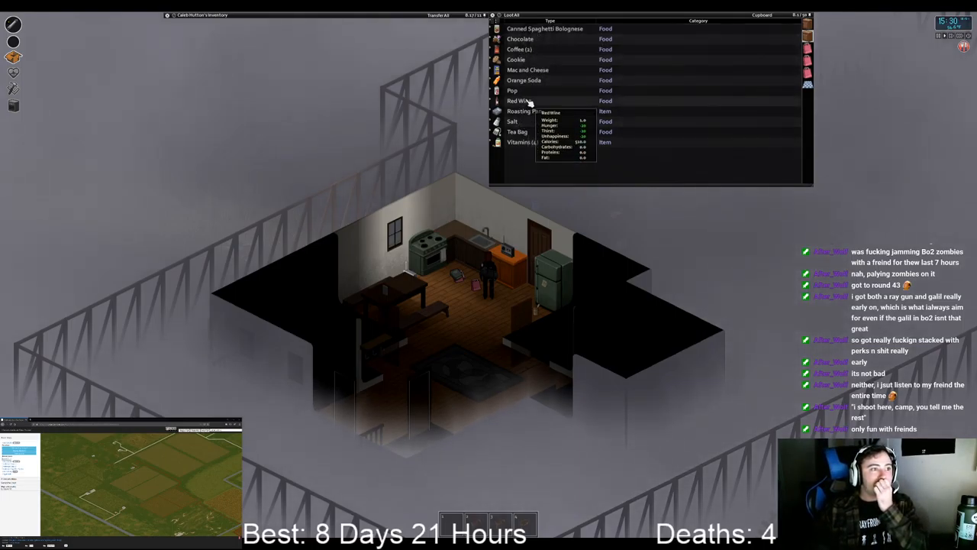
mouse_move(533, 122)
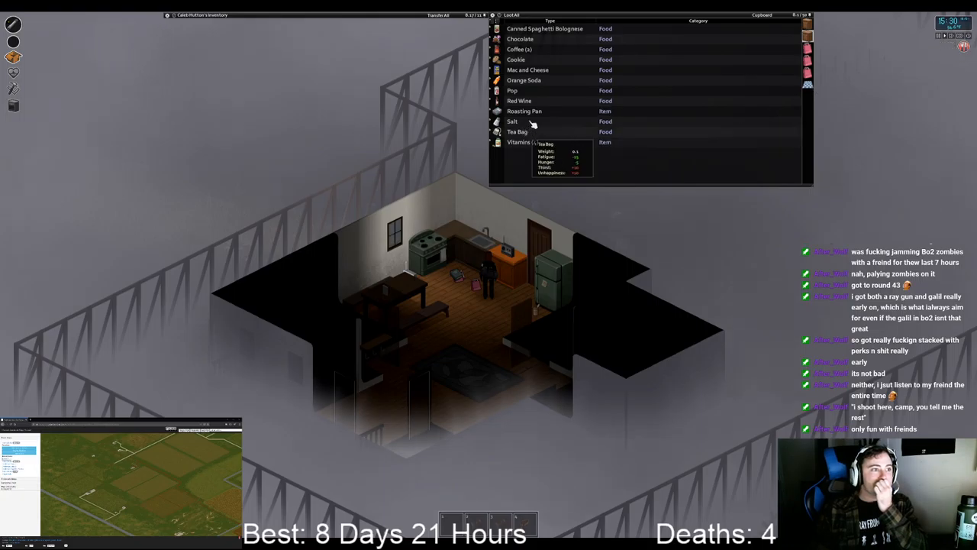
mouse_move(524, 79)
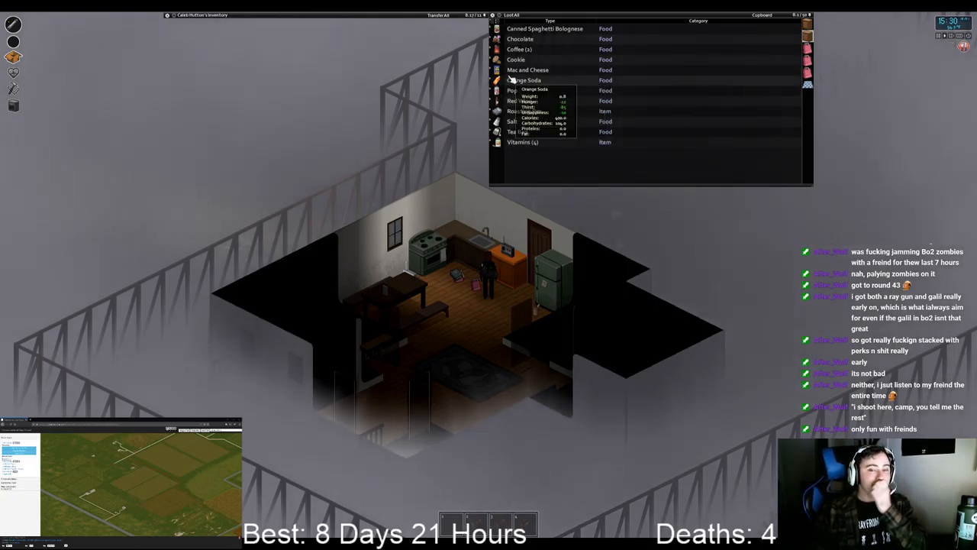
mouse_move(525, 80)
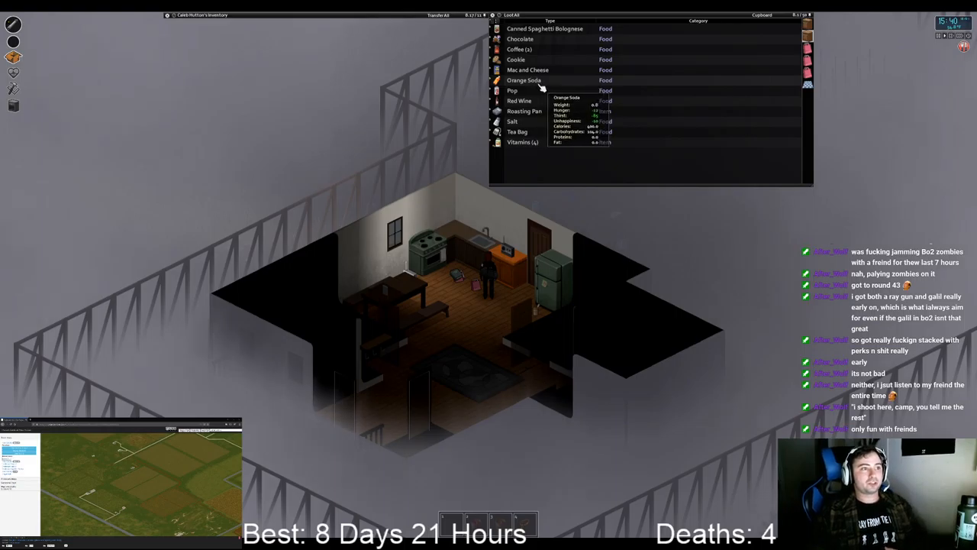
mouse_move(516, 60)
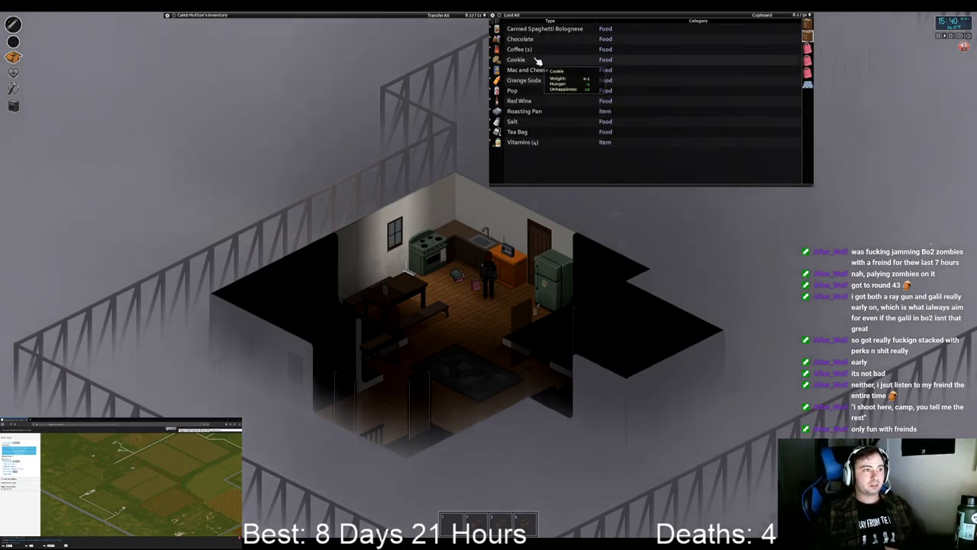
Step: Take the Mac and Cheese from the fridge into the inventory
right_click(545, 27)
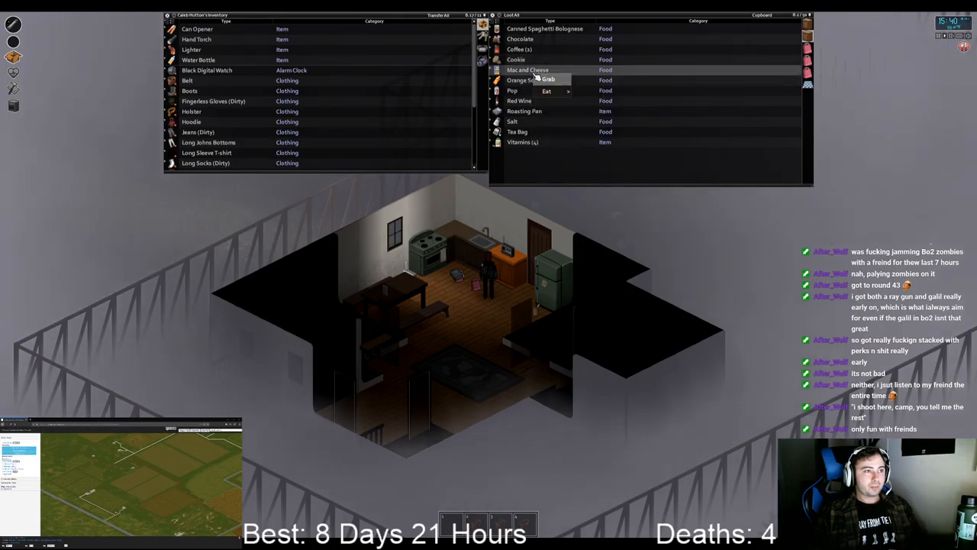
left_click(546, 92)
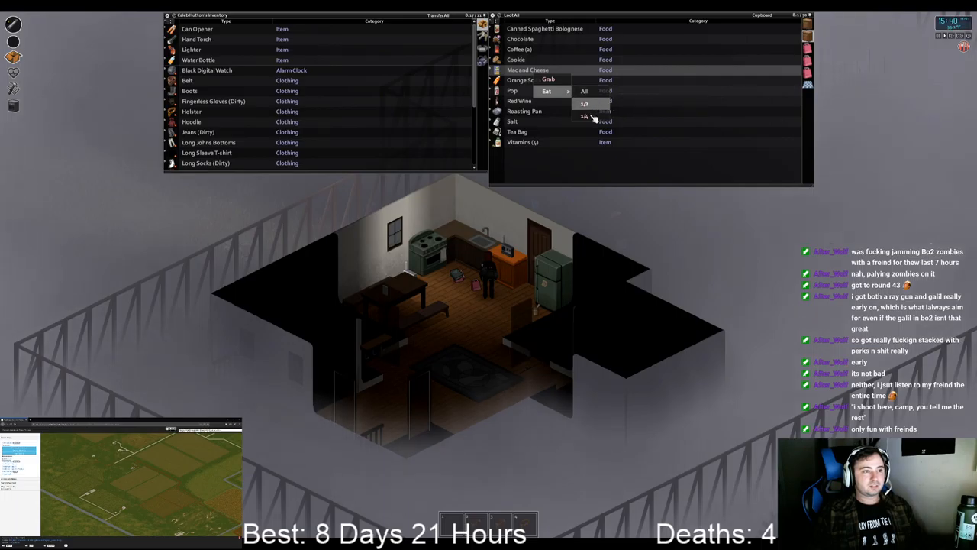
mouse_move(586, 116)
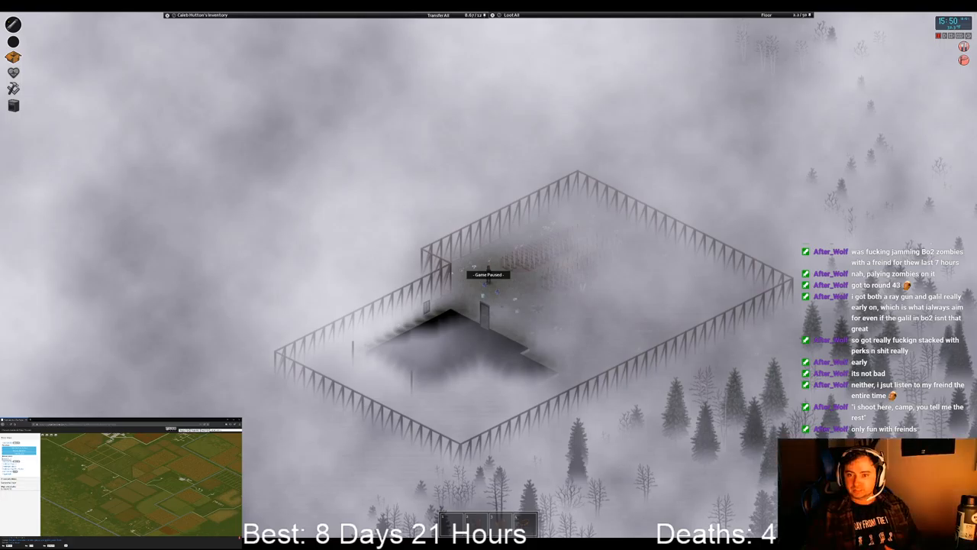
Step: Leave the house and walk out into the foggy fenced yard
left_click(198, 15)
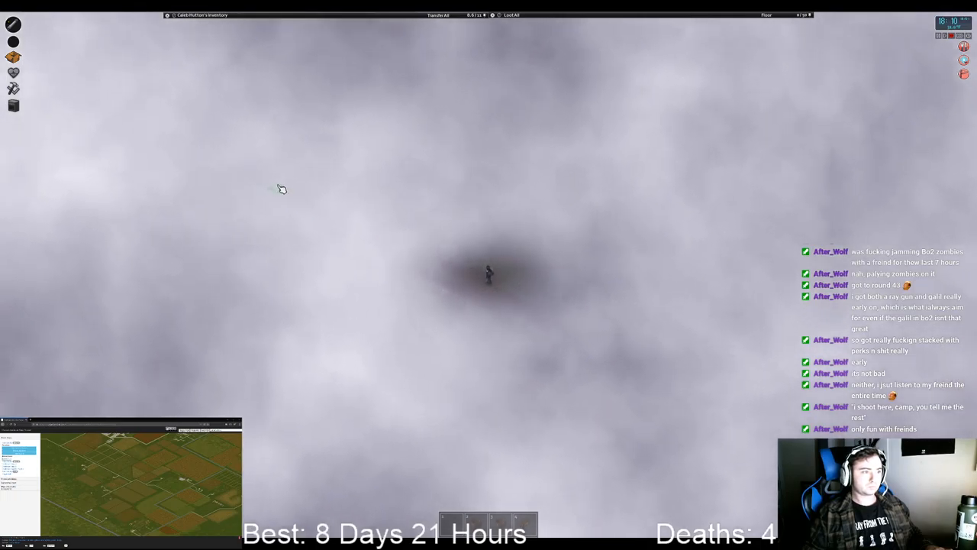
mouse_move(309, 180)
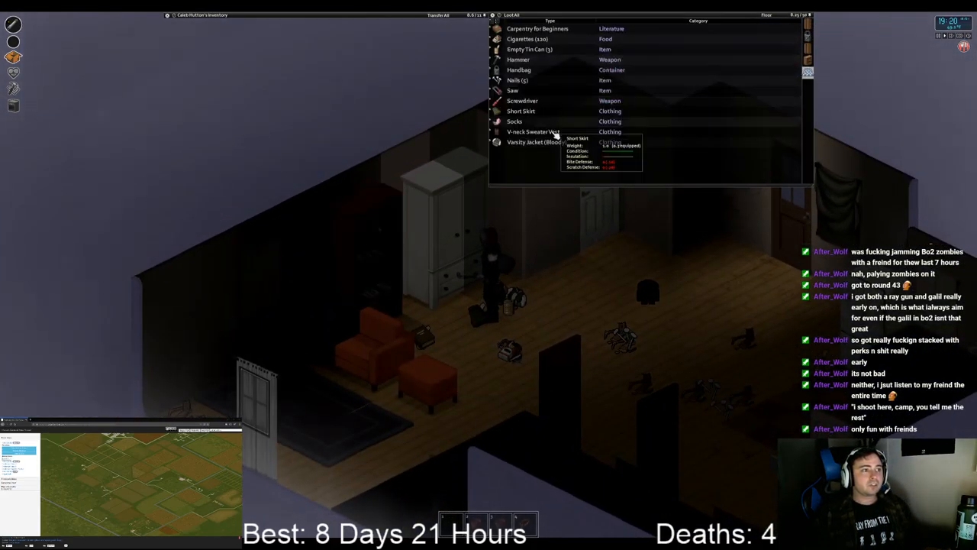
mouse_move(534, 131)
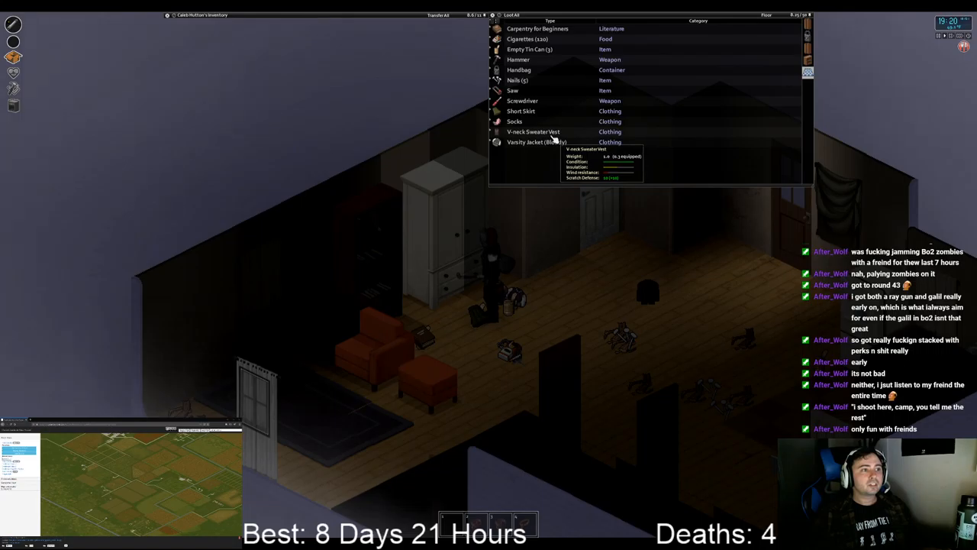
mouse_move(538, 142)
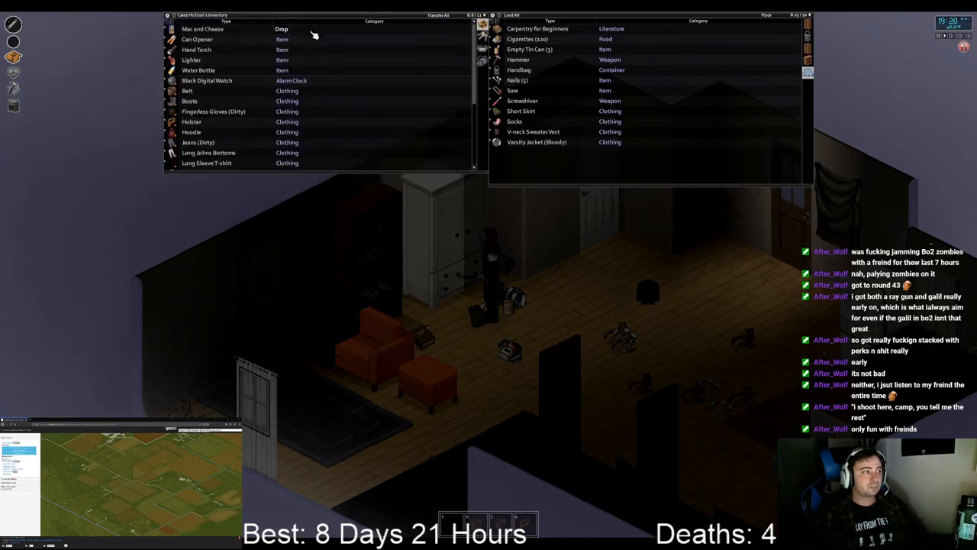
Step: Scroll through the container's tools, carpentry book and clothing to compare them
scroll("down", 3)
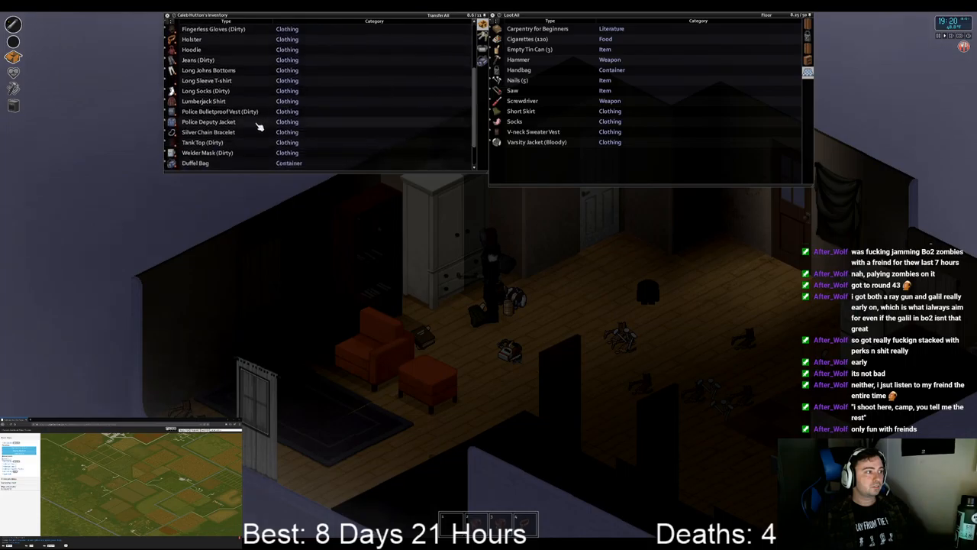
mouse_move(244, 123)
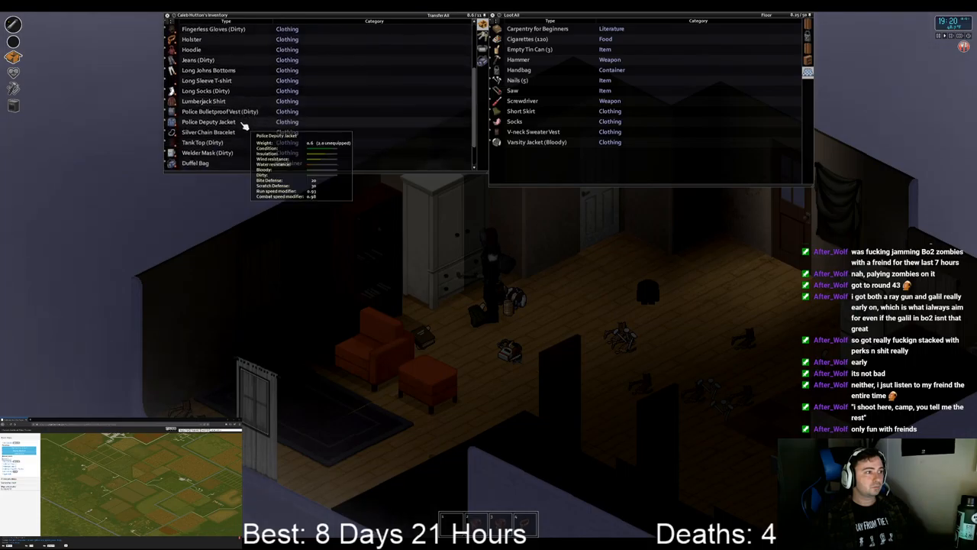
mouse_move(514, 122)
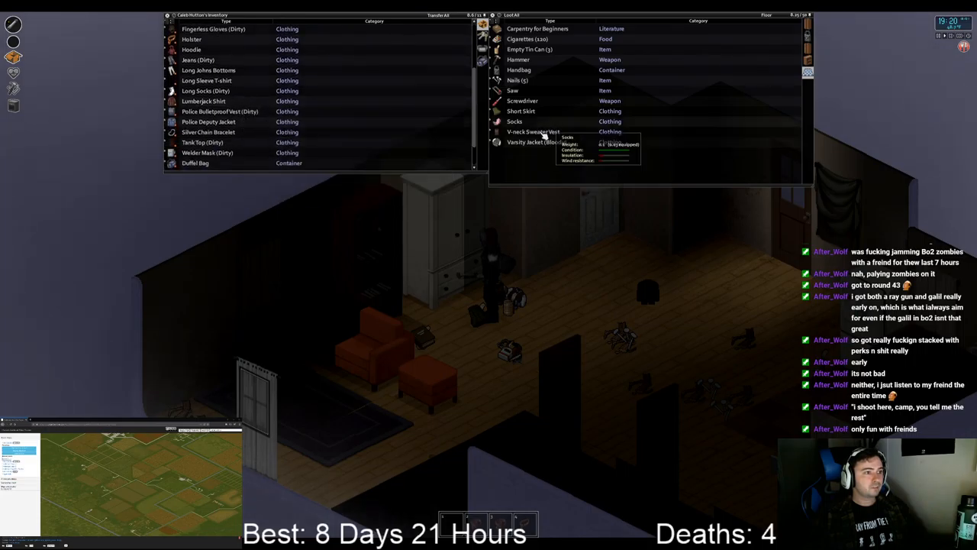
mouse_move(538, 142)
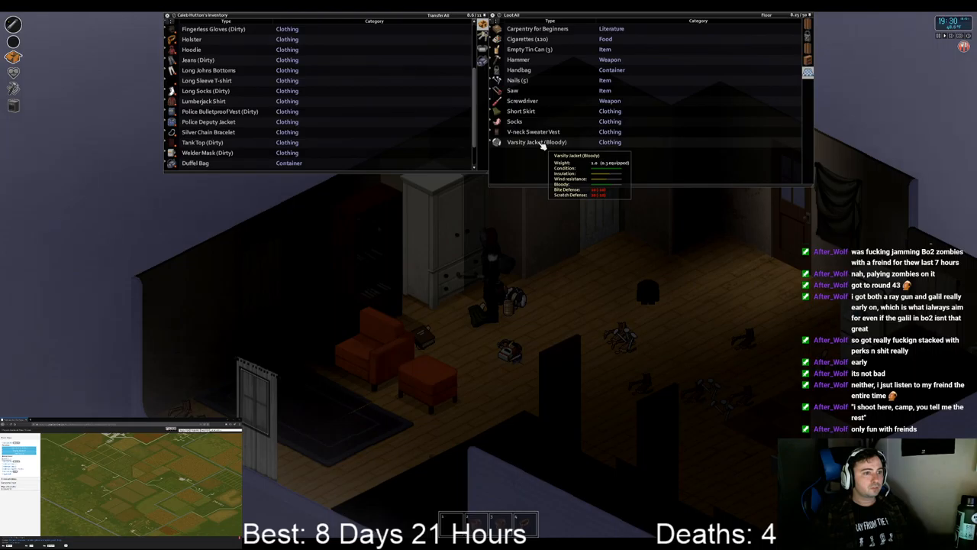
mouse_move(207, 122)
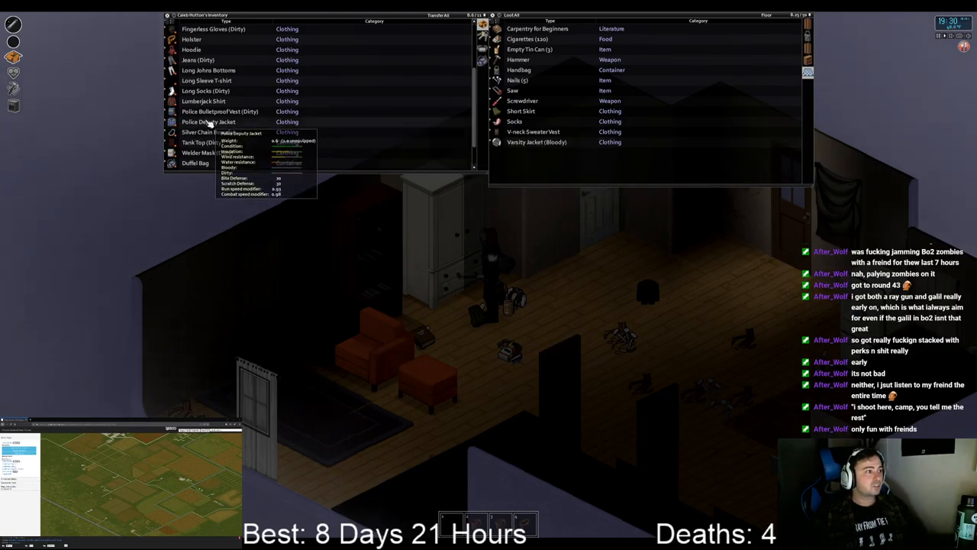
mouse_move(588, 137)
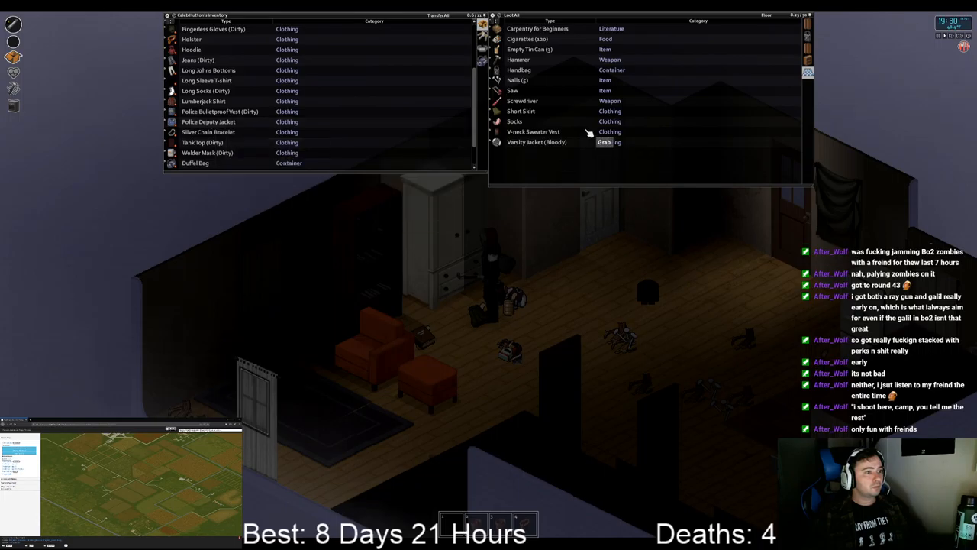
mouse_move(536, 142)
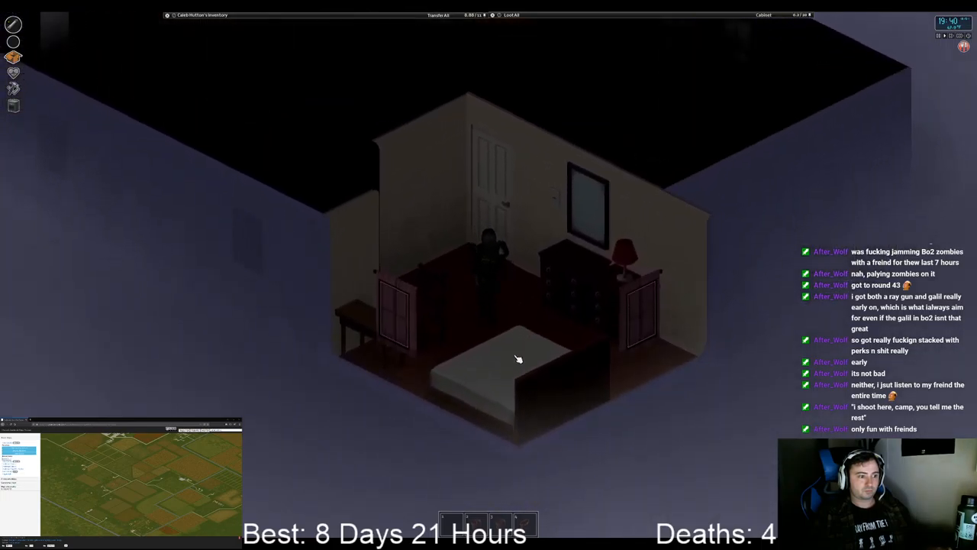
Step: Bring up the bed's available actions in the small bedroom
right_click(519, 359)
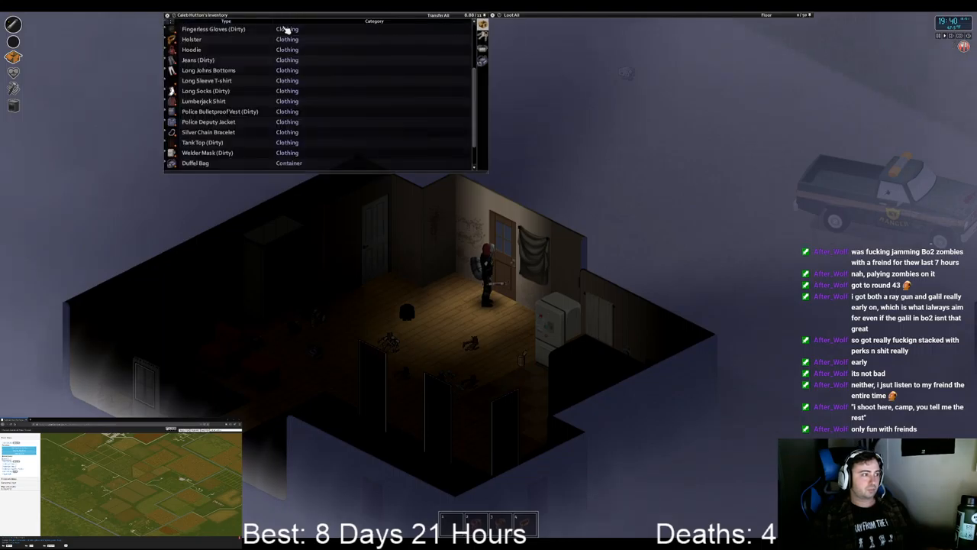
Step: Eat the Mac and Cheese from the inventory
scroll("up", 3)
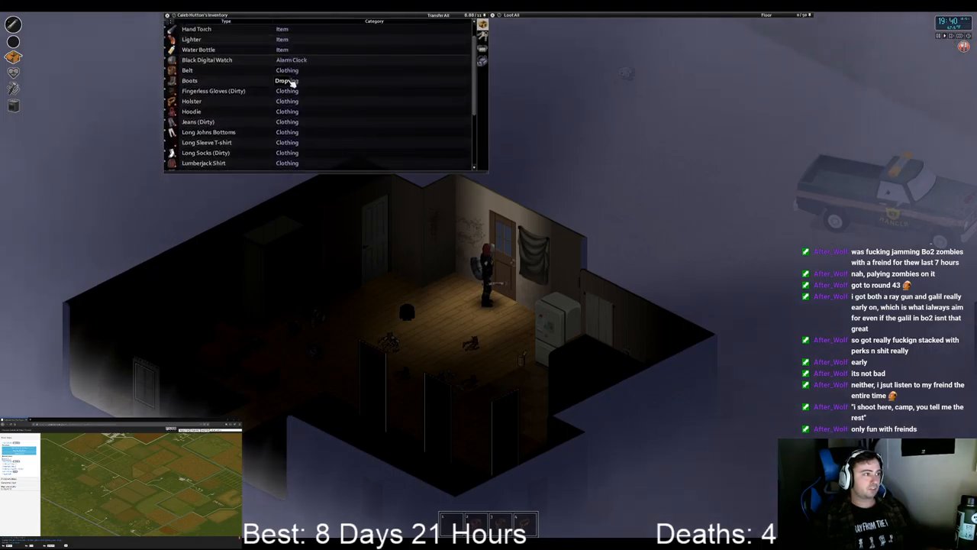
scroll("up", 3)
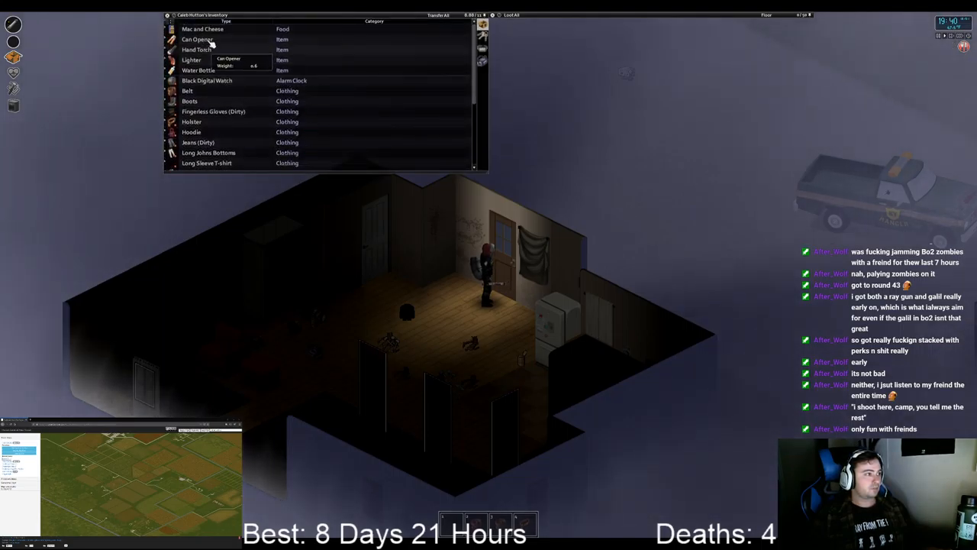
right_click(201, 29)
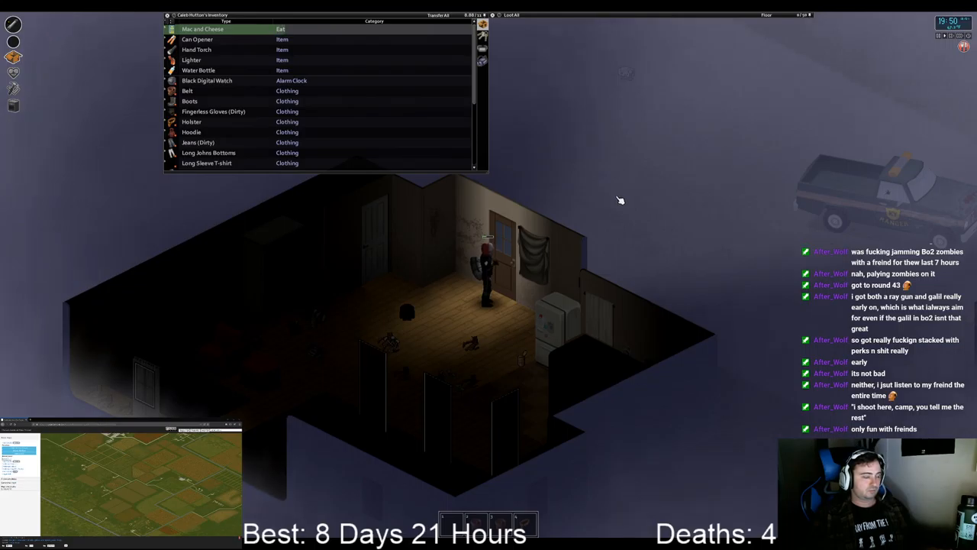
mouse_move(588, 183)
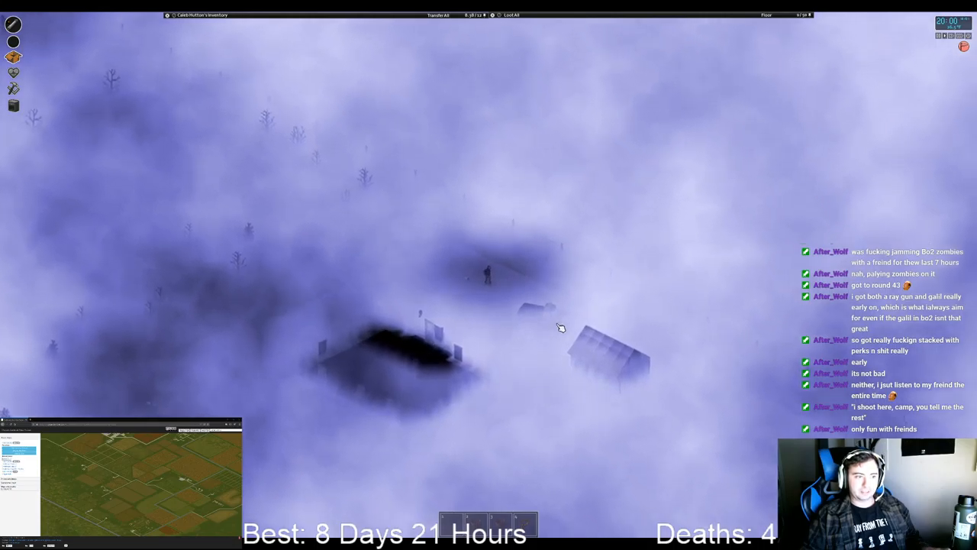
Step: Walk the survivor to a spot out in the foggy woods
right_click(559, 328)
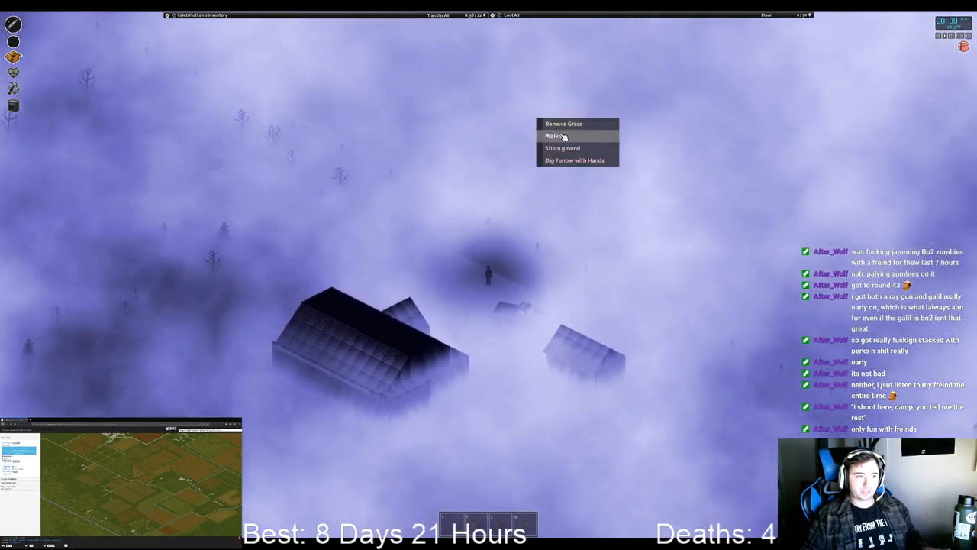
left_click(552, 135)
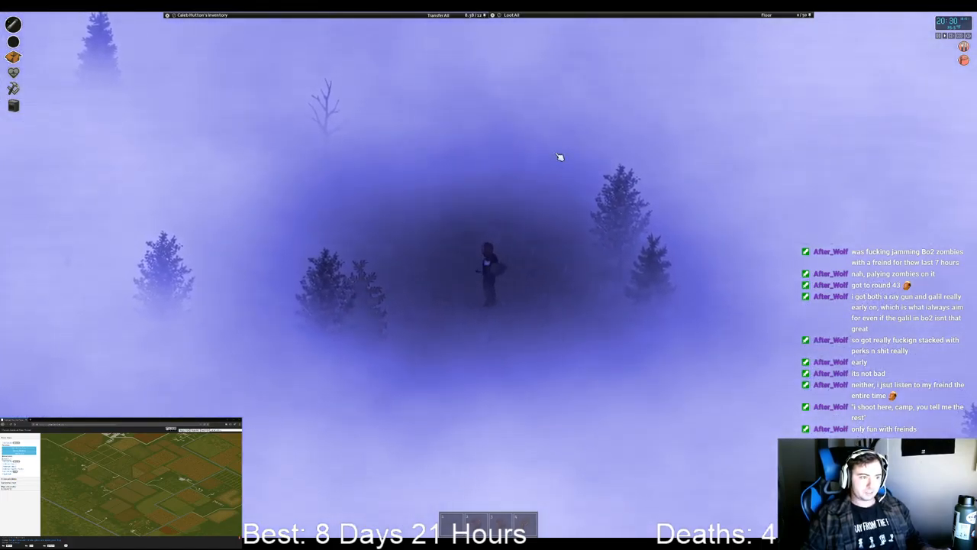
Step: Equip the Hand Torch in the survivor's primary hand
right_click(196, 40)
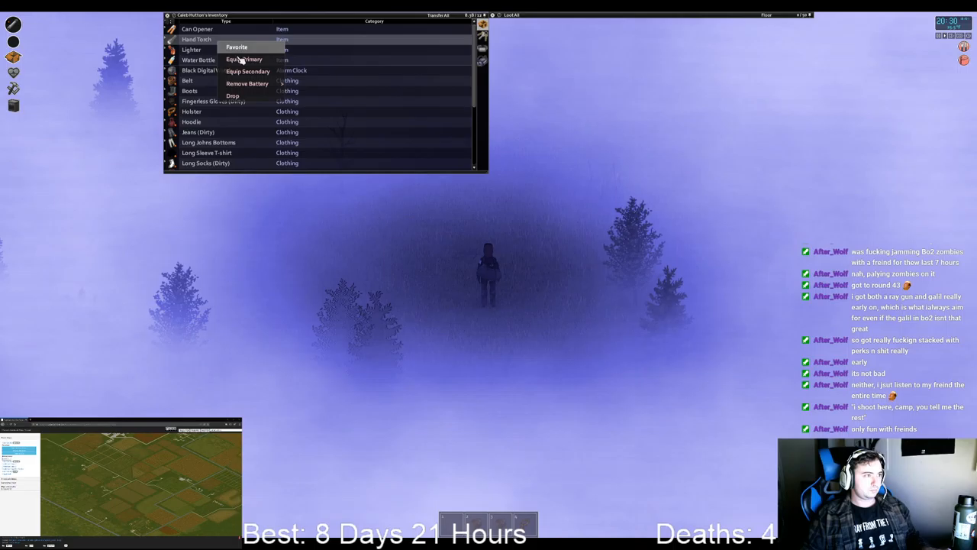
left_click(247, 71)
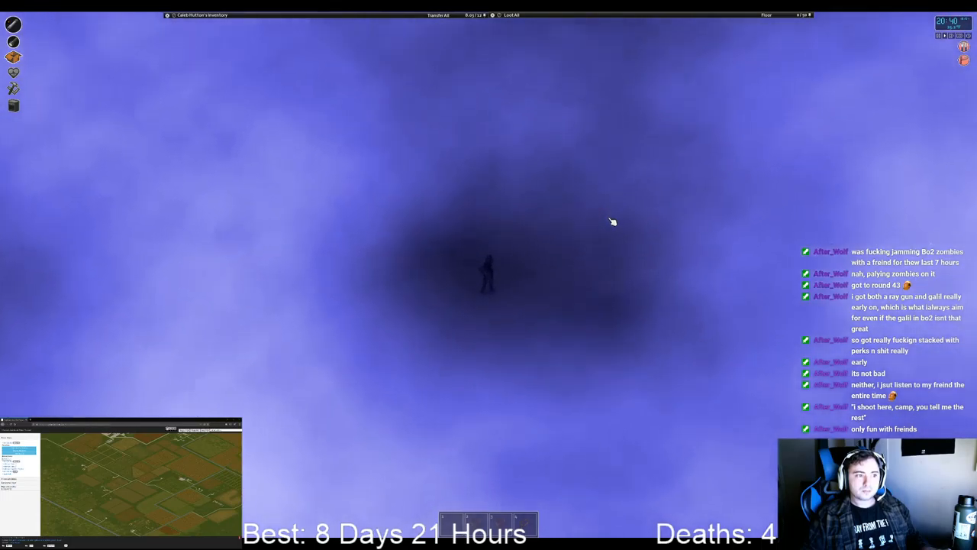
mouse_move(594, 220)
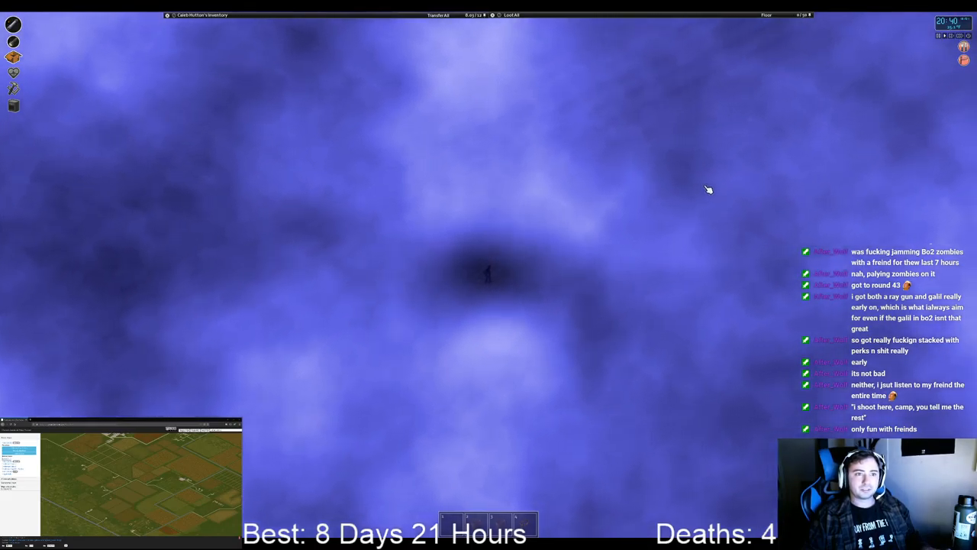
mouse_move(754, 183)
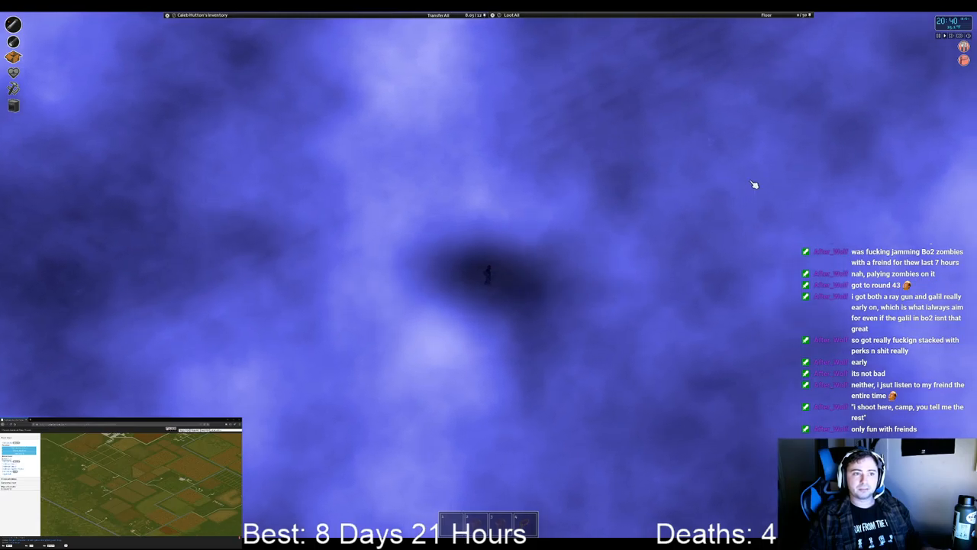
mouse_move(760, 179)
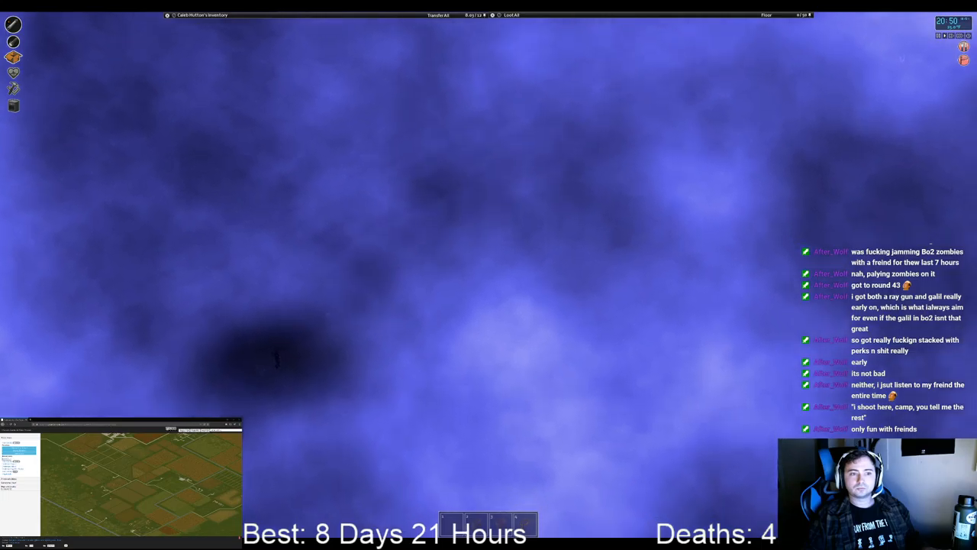
mouse_move(944, 199)
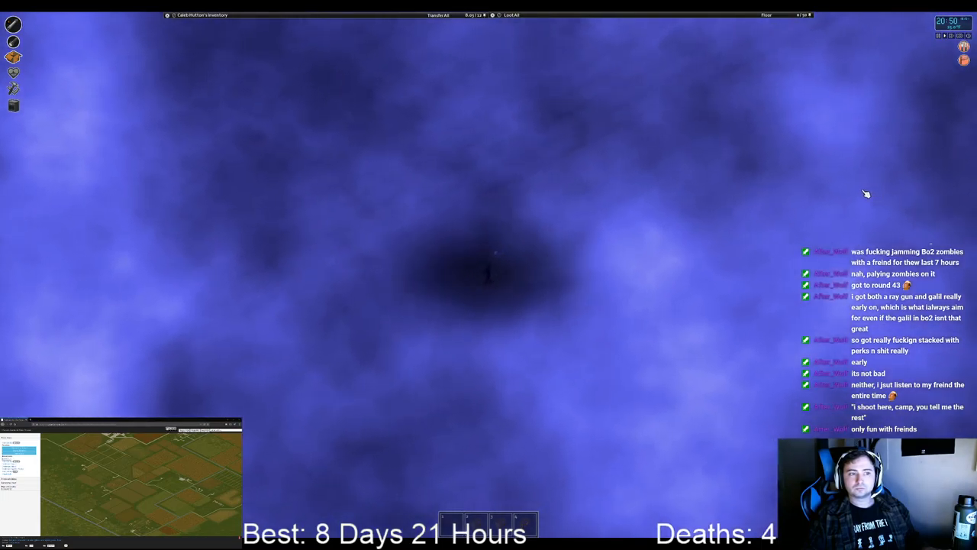
mouse_move(843, 106)
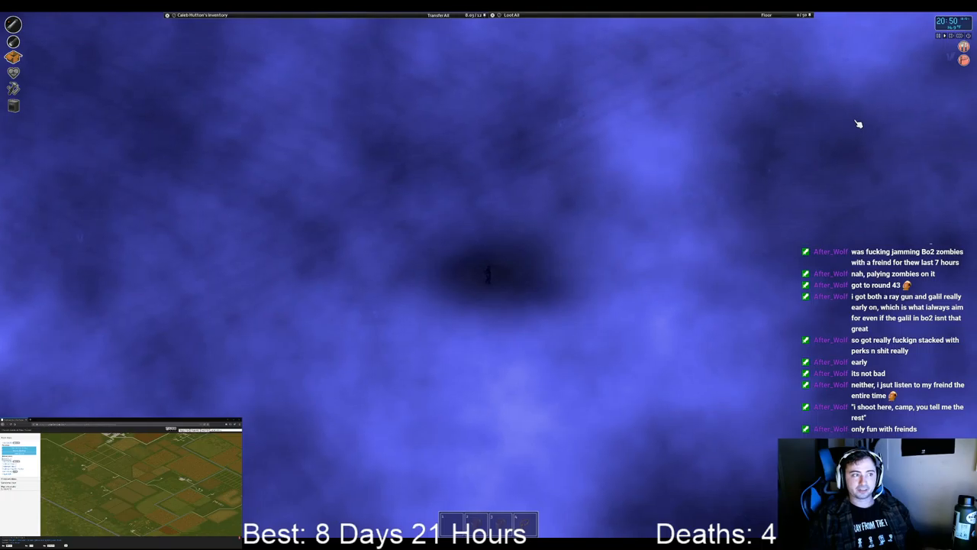
mouse_move(786, 130)
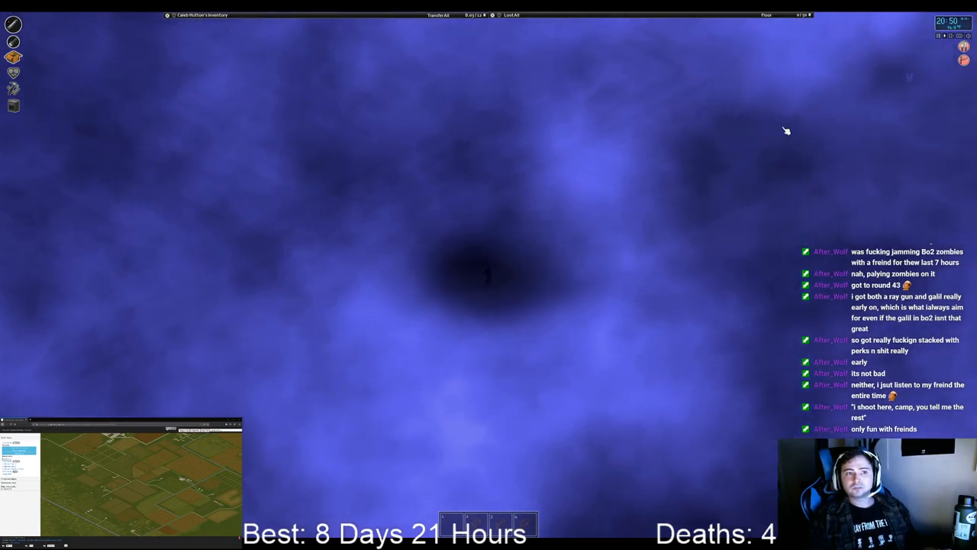
mouse_move(760, 135)
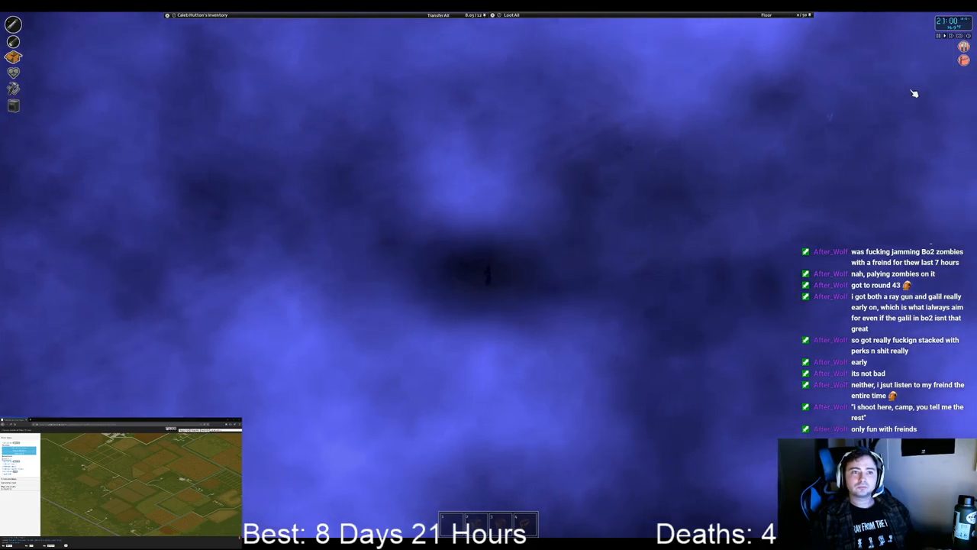
mouse_move(848, 131)
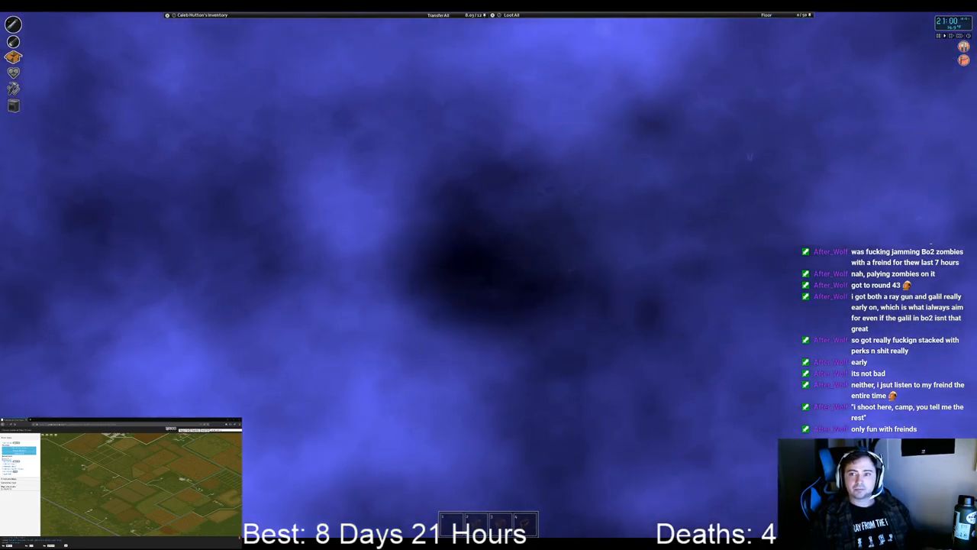
mouse_move(867, 232)
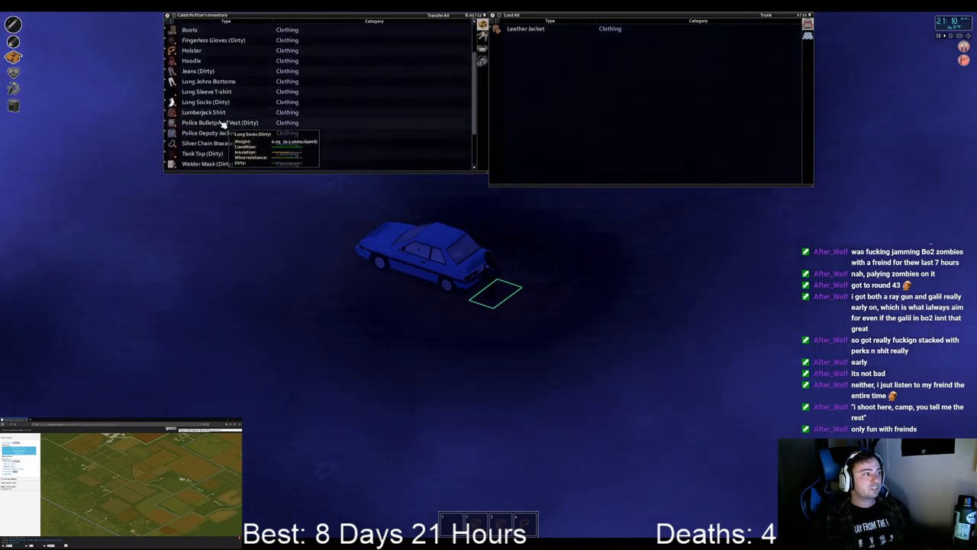
mouse_move(208, 131)
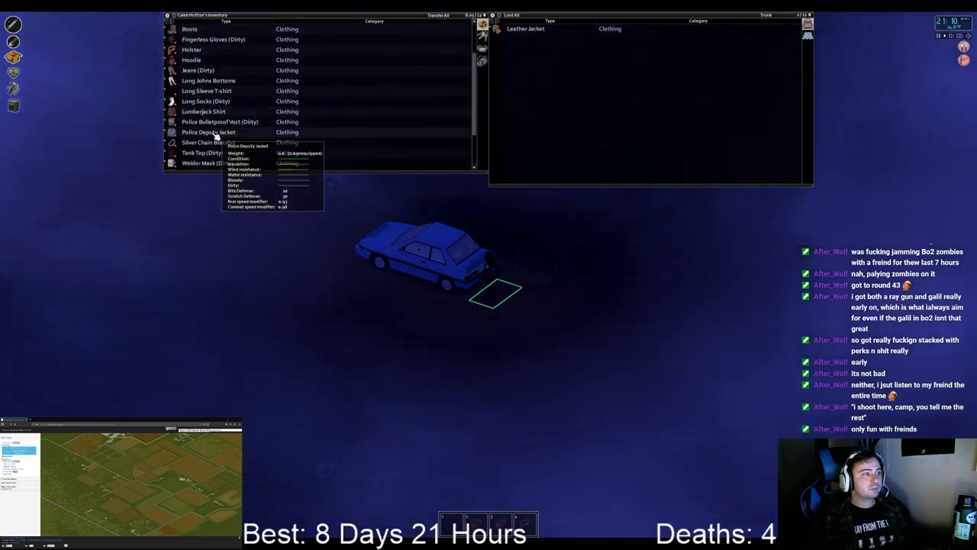
mouse_move(525, 28)
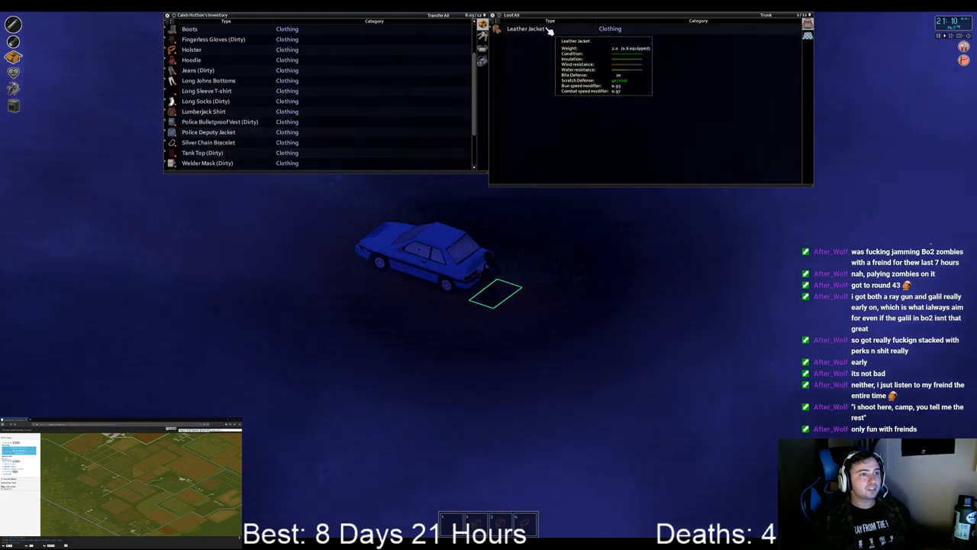
mouse_move(207, 131)
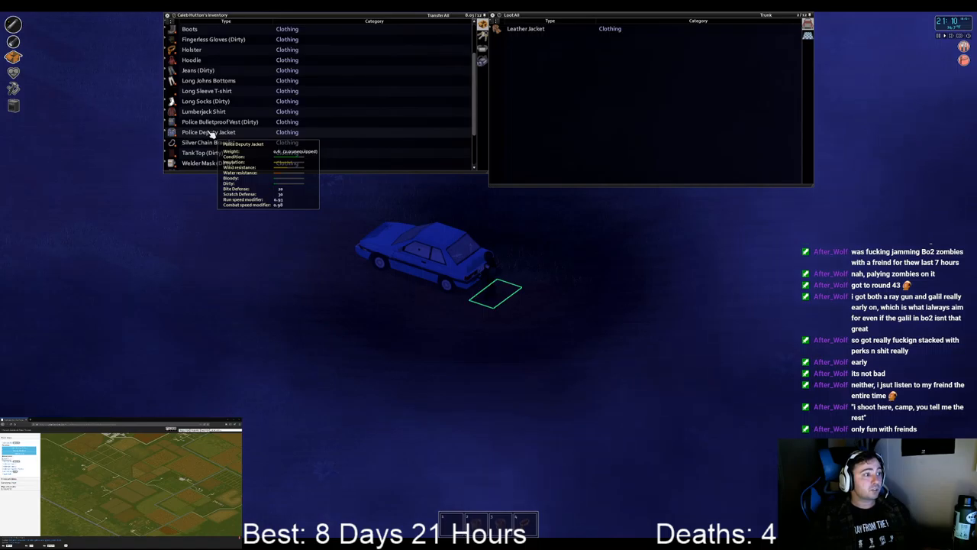
mouse_move(525, 28)
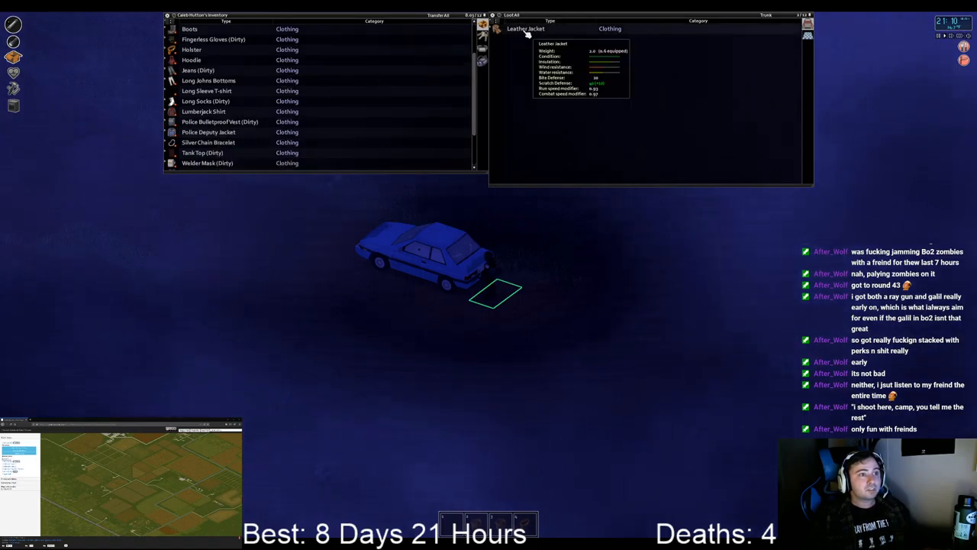
mouse_move(208, 131)
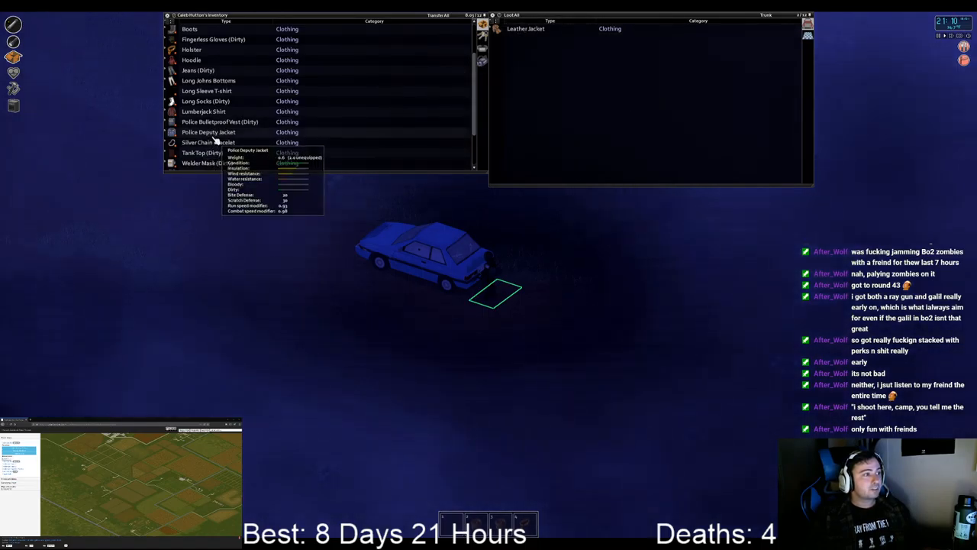
mouse_move(526, 27)
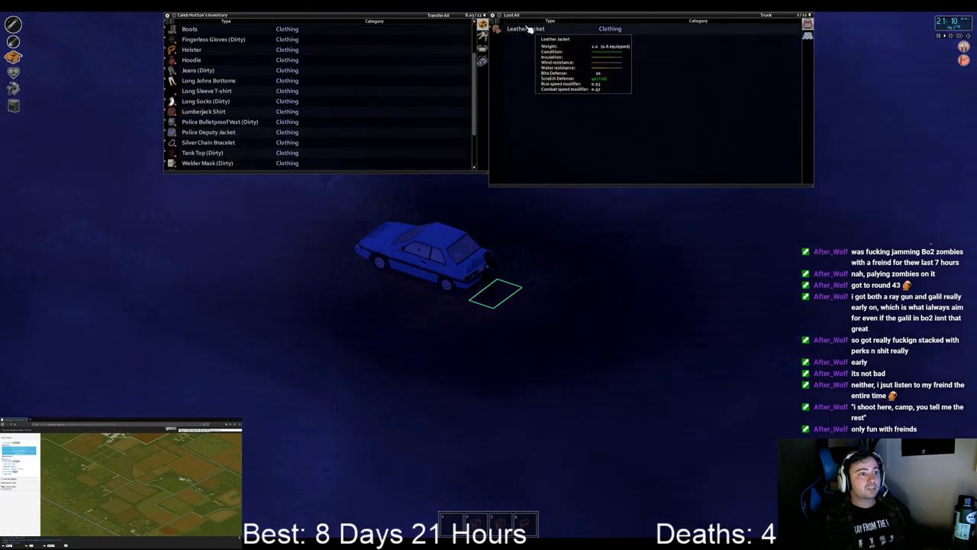
mouse_move(208, 132)
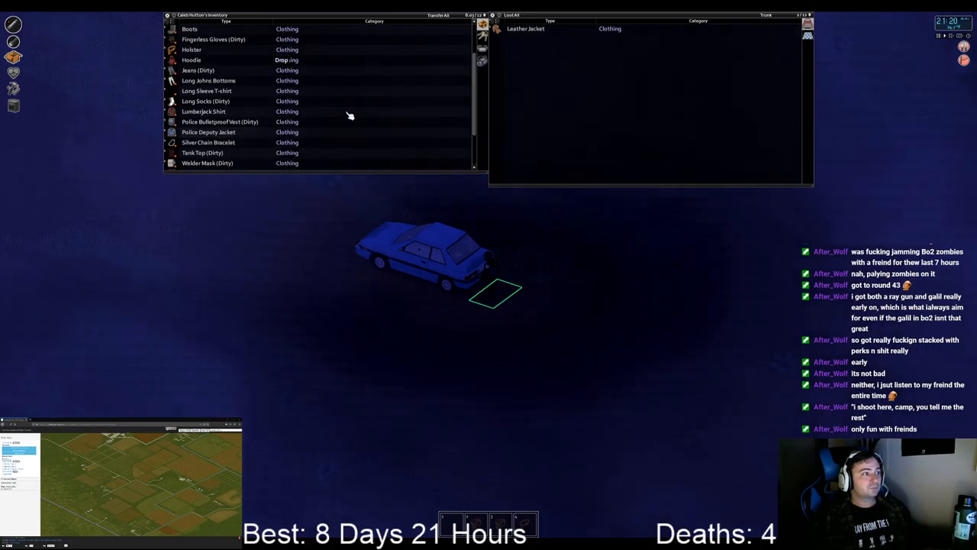
mouse_move(207, 132)
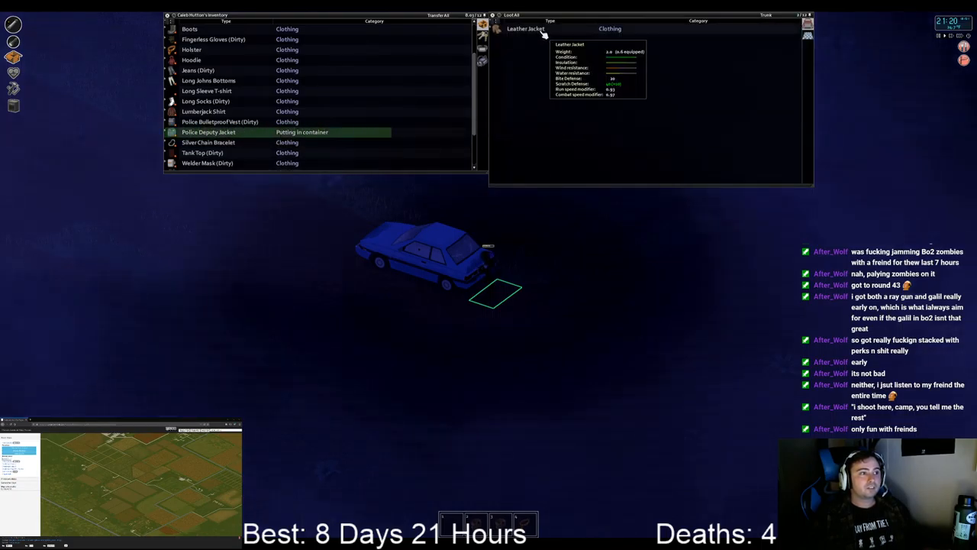
Step: Move the Police Deputy Jacket from the corpse into the car's trunk
right_click(526, 27)
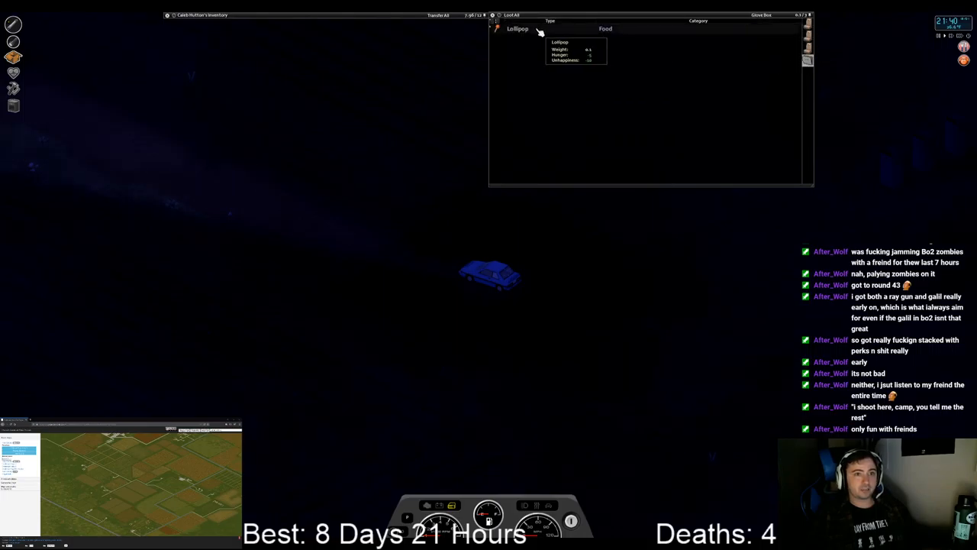
Step: Eat the whole Lollipop from the loot window via Eat > All
right_click(518, 29)
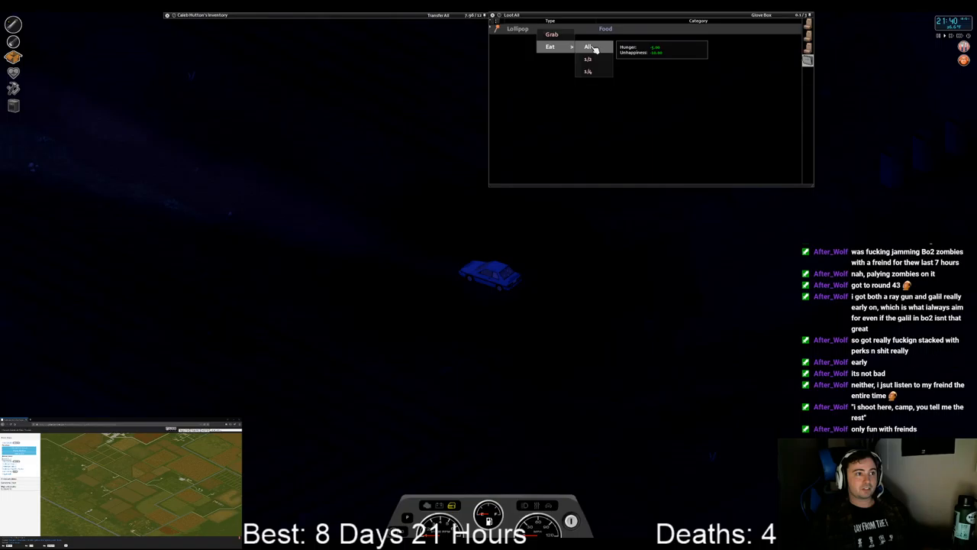
left_click(589, 46)
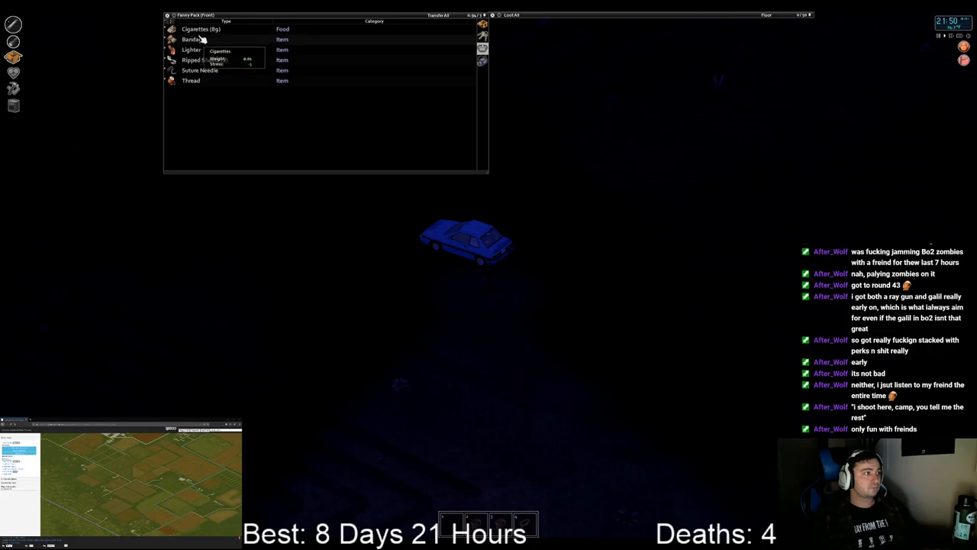
mouse_move(718, 256)
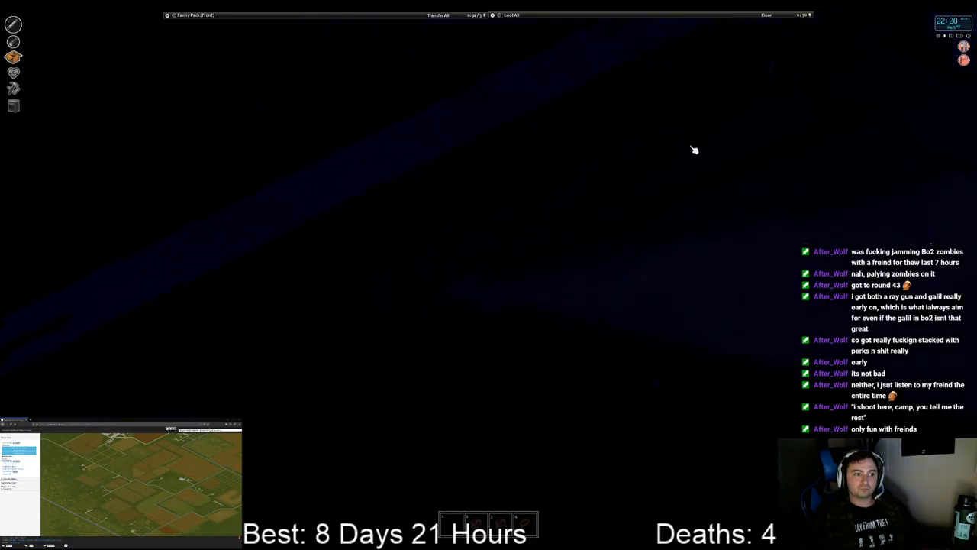
mouse_move(694, 151)
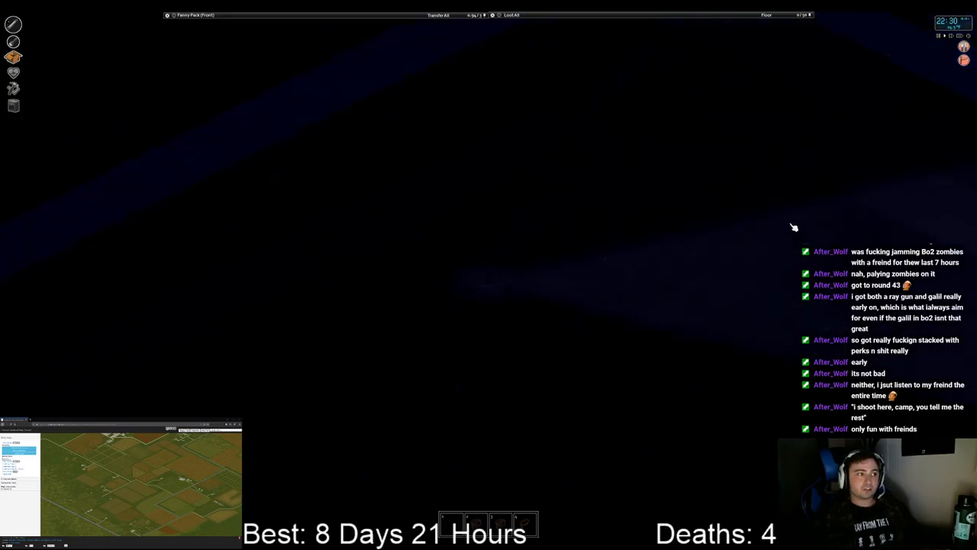
mouse_move(762, 228)
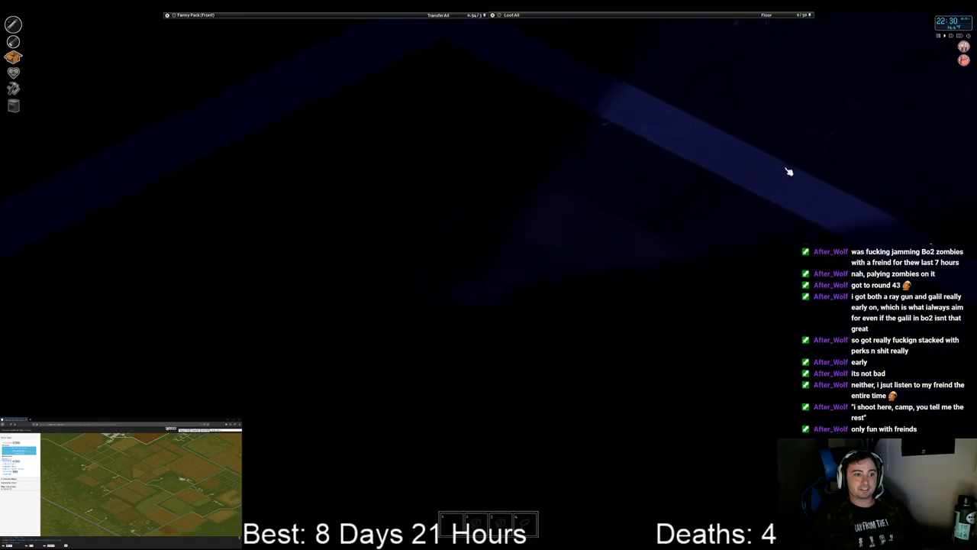
mouse_move(650, 232)
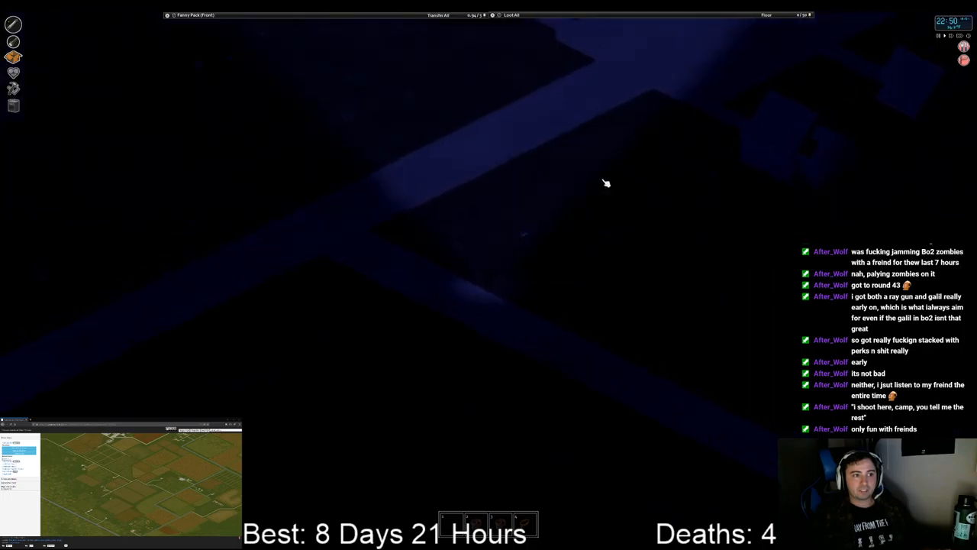
mouse_move(655, 142)
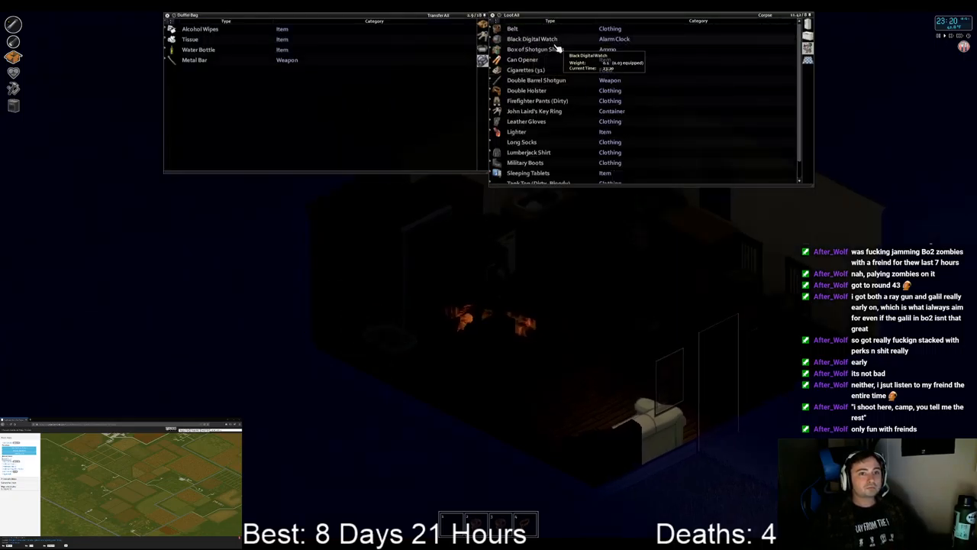
mouse_move(534, 49)
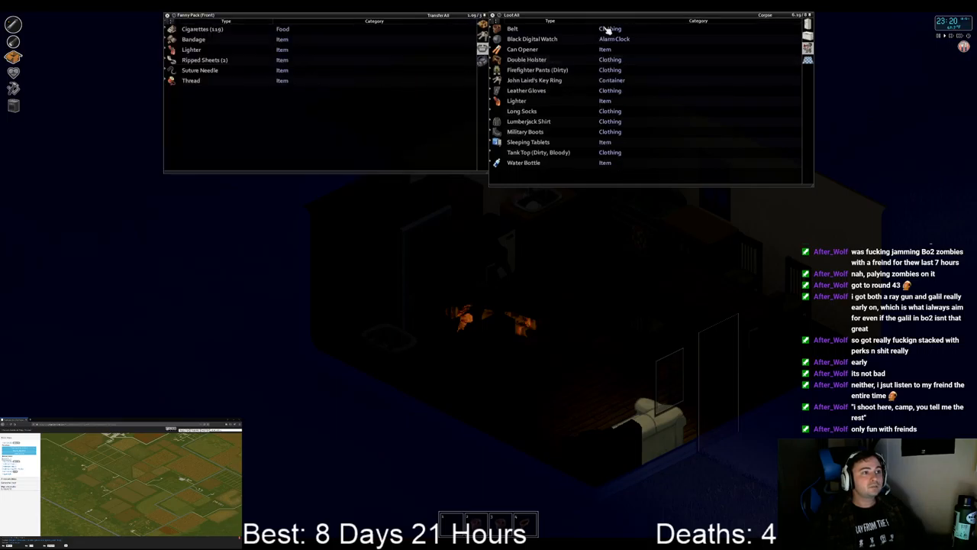
mouse_move(537, 70)
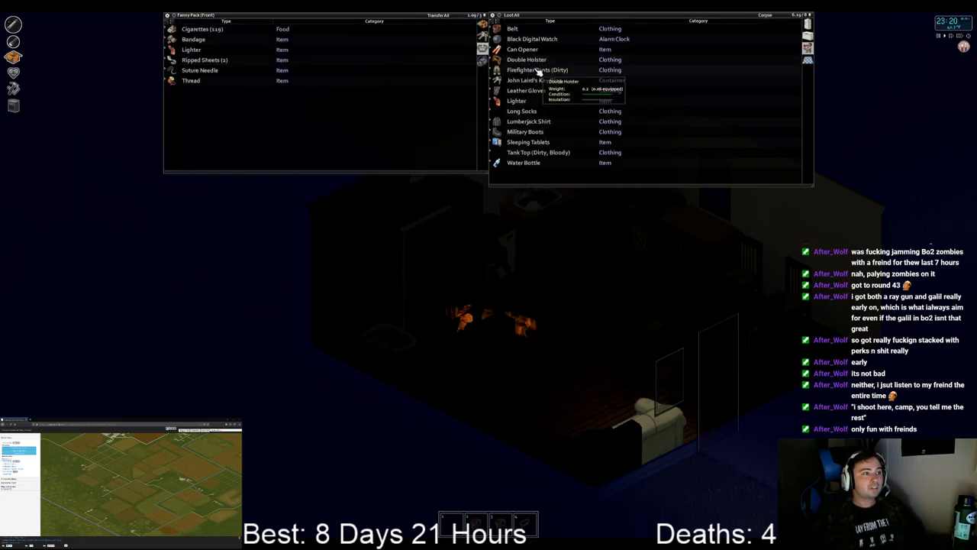
Step: Grab the Firefighter Pants (Dirty) from the corpse into the survivor's inventory
right_click(537, 70)
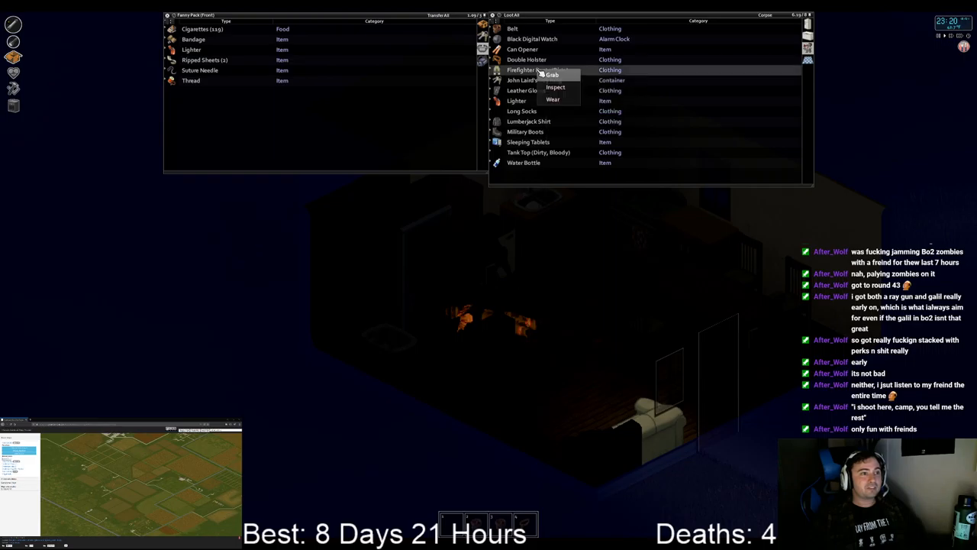
left_click(550, 73)
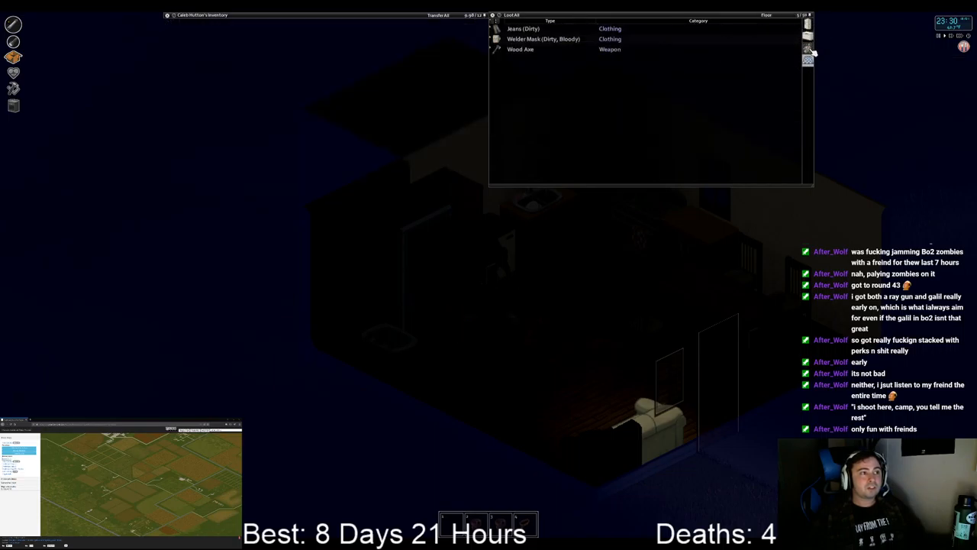
Step: Grab the Leather Gloves from the corpse's loot list and review the remaining items
left_click(808, 53)
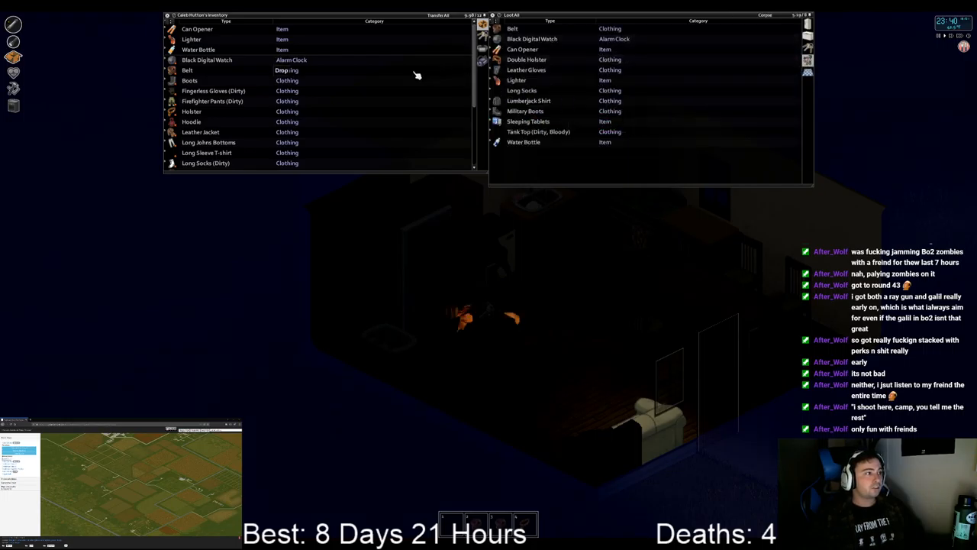
mouse_move(238, 98)
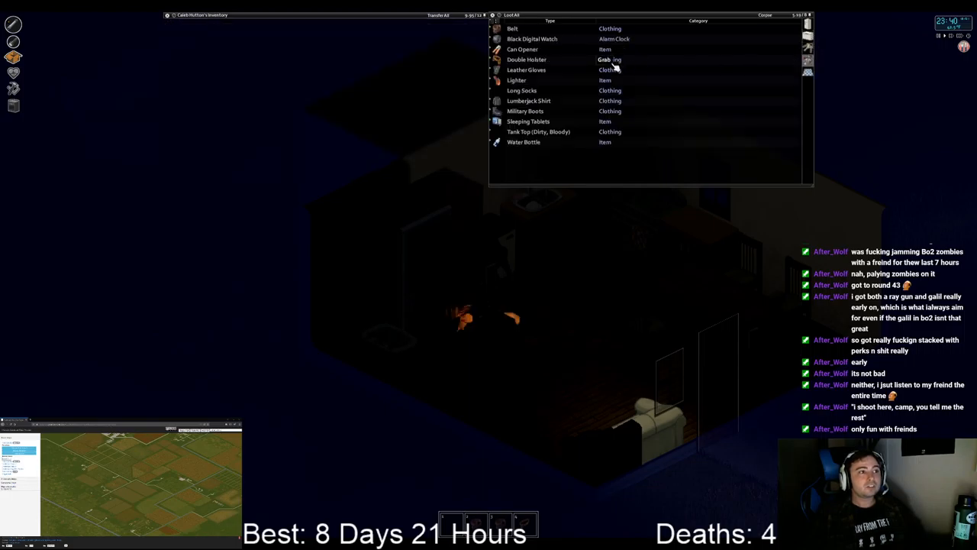
right_click(527, 70)
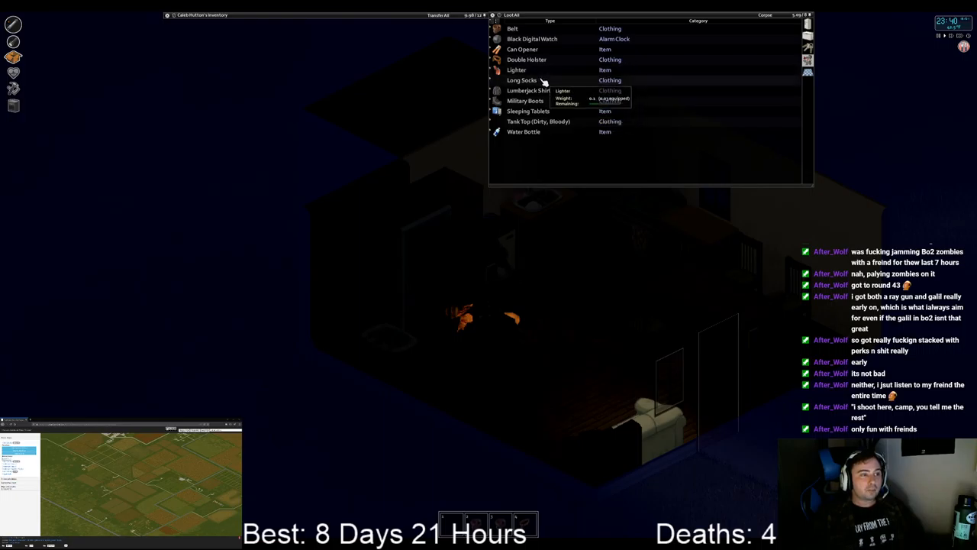
mouse_move(525, 101)
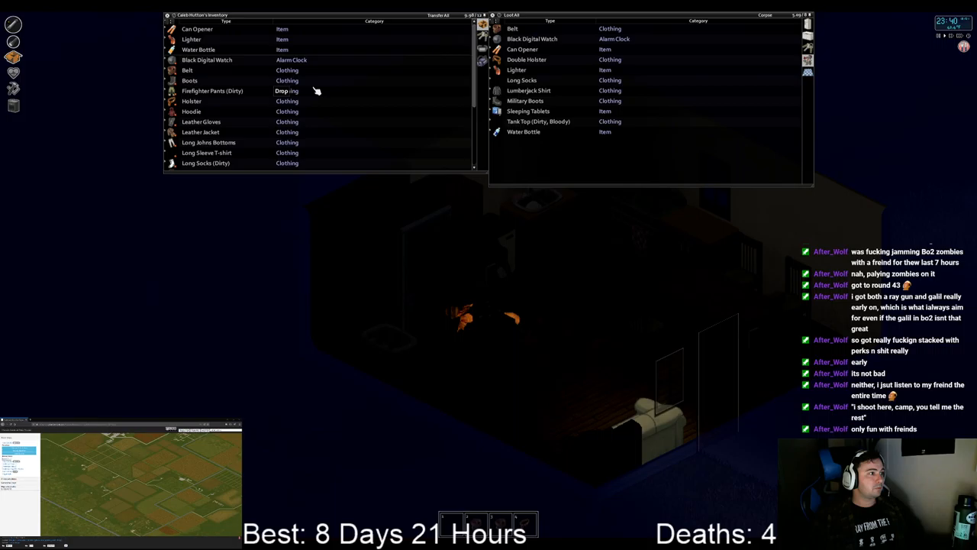
scroll("down", 3)
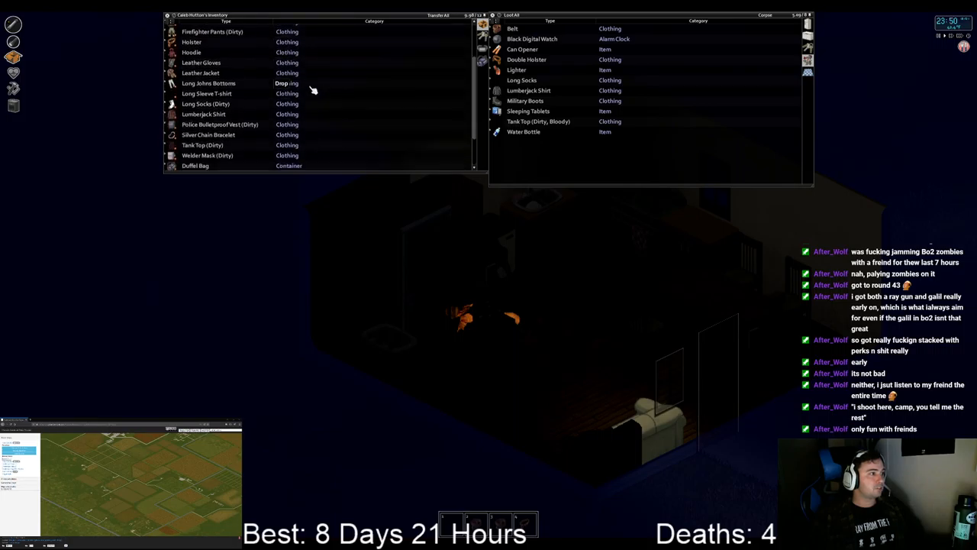
scroll("up", 3)
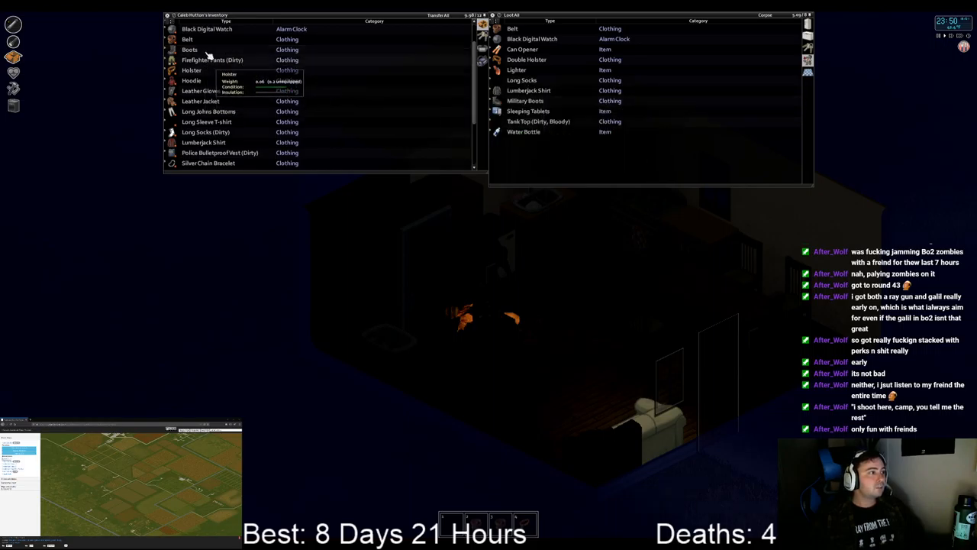
mouse_move(189, 49)
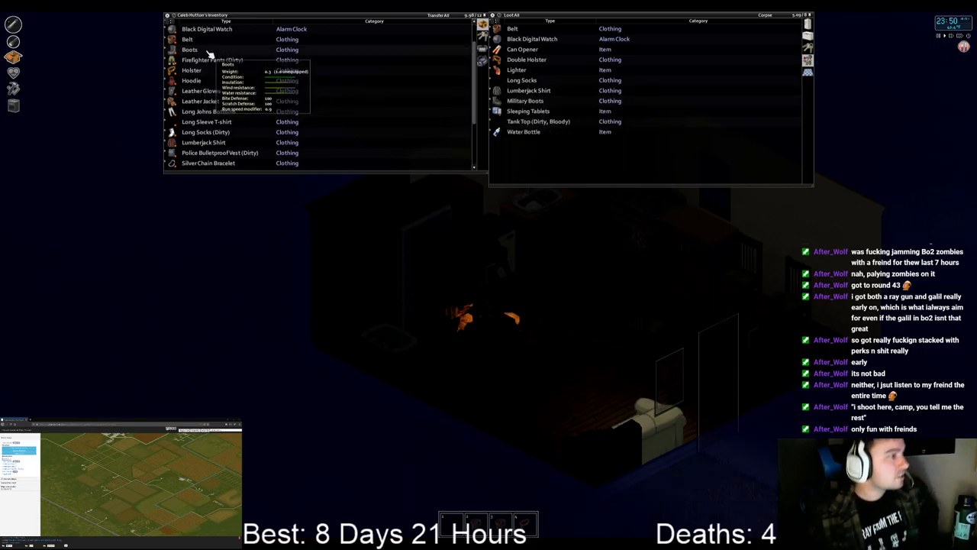
mouse_move(525, 101)
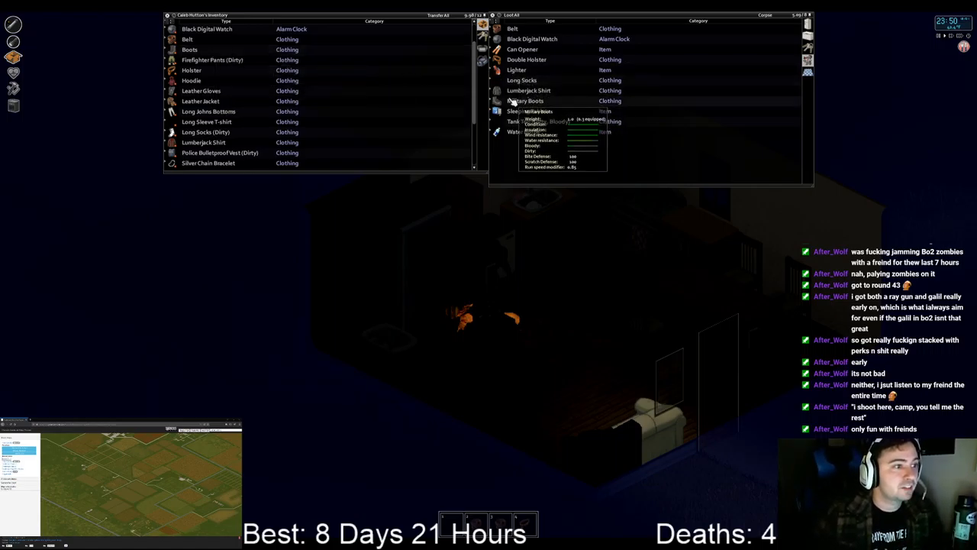
mouse_move(189, 49)
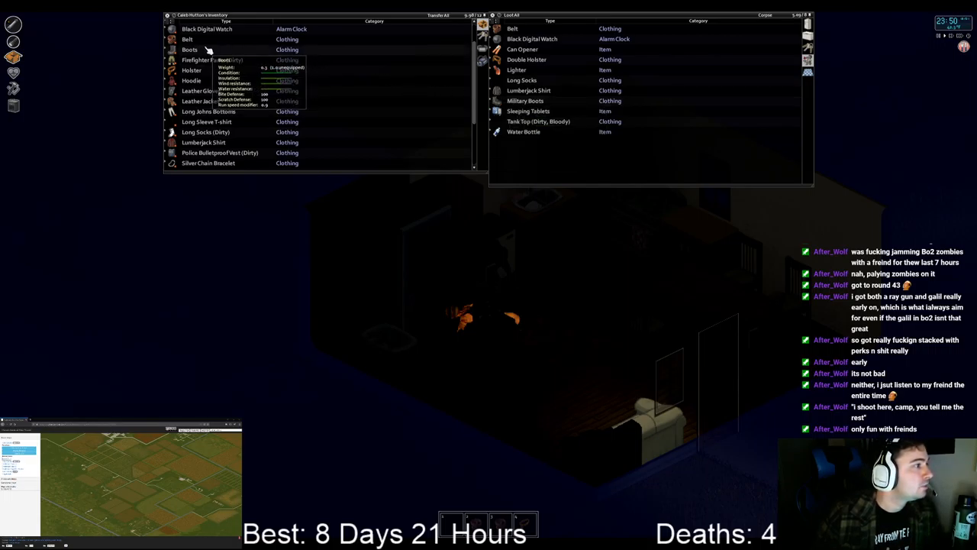
mouse_move(525, 100)
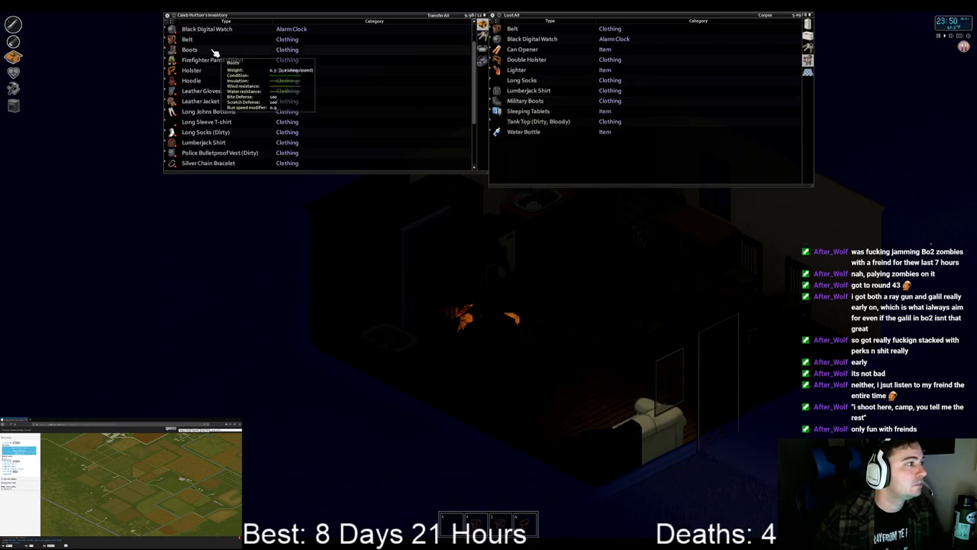
mouse_move(525, 101)
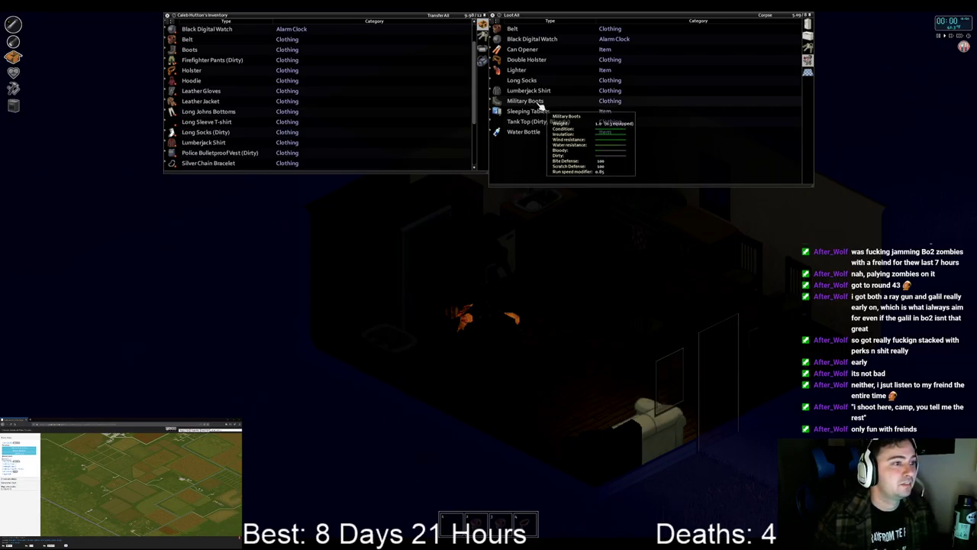
Step: Wear the Military Boots taken from the corpse
right_click(525, 101)
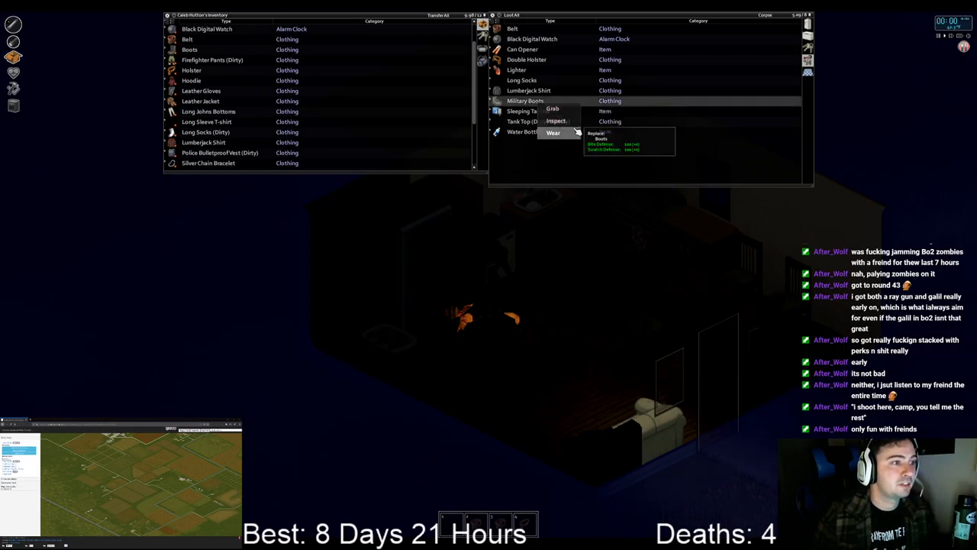
left_click(553, 132)
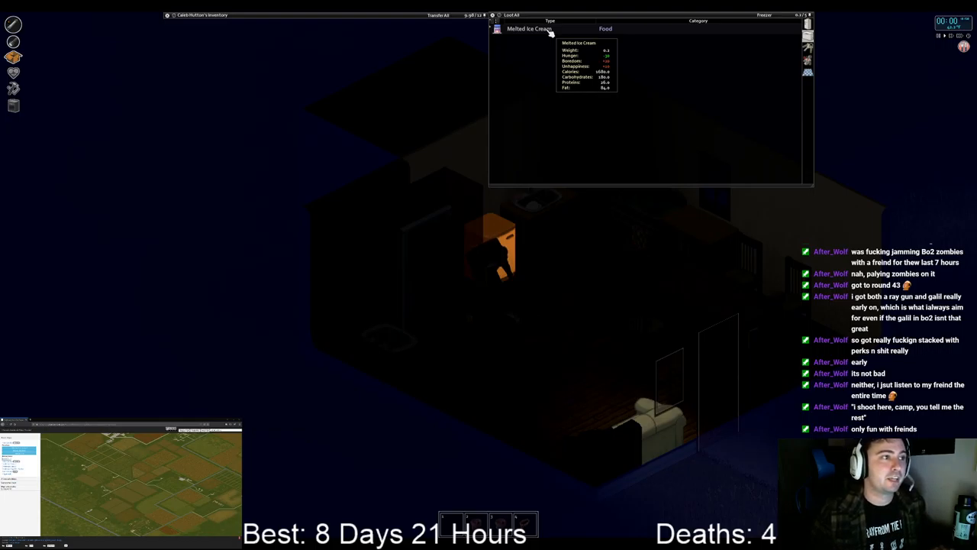
Step: Grab the Melted Ice Cream from the fridge into the duffel bag
right_click(528, 27)
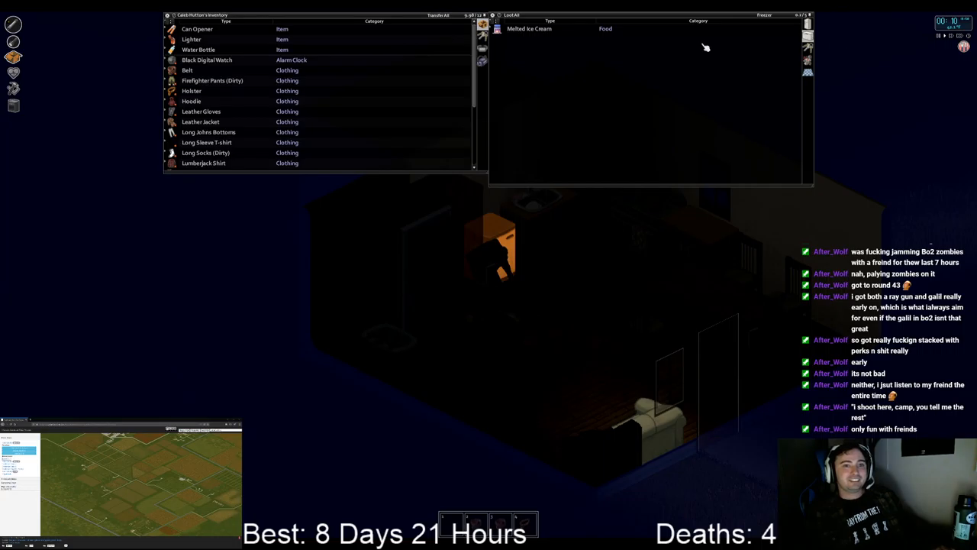
mouse_move(529, 28)
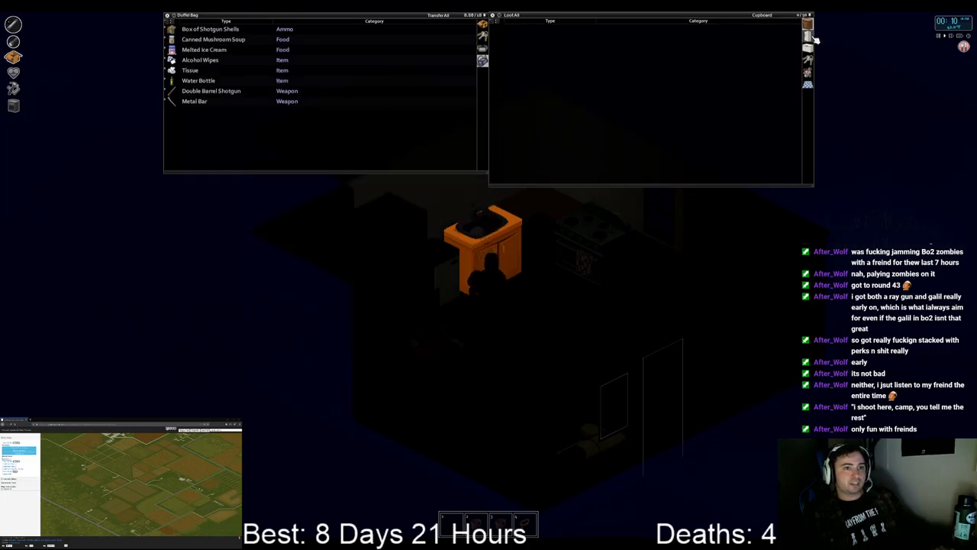
Step: Put away the inventory panels and walk the survivor into the dark bedroom
left_click(557, 272)
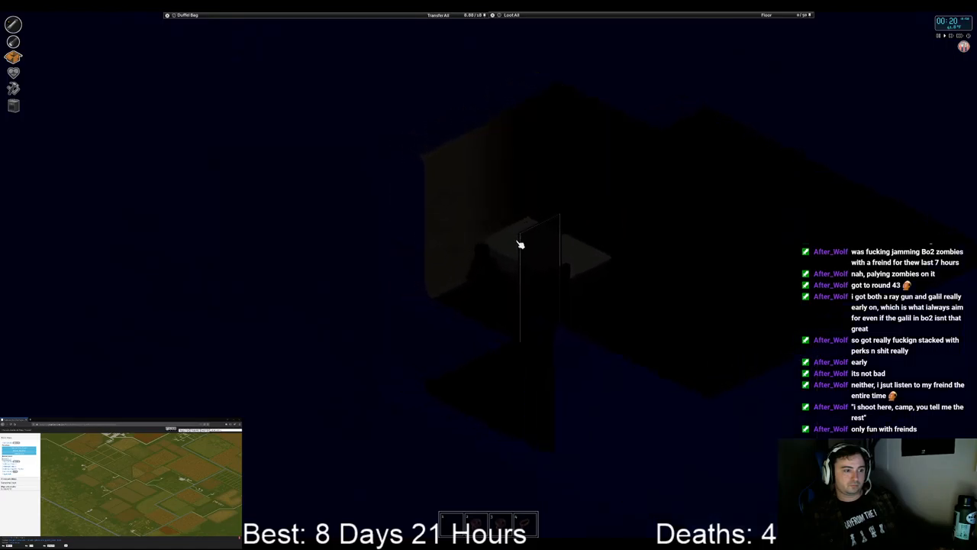
Step: Bring up the bed's actions showing Sleep at good quality
right_click(521, 244)
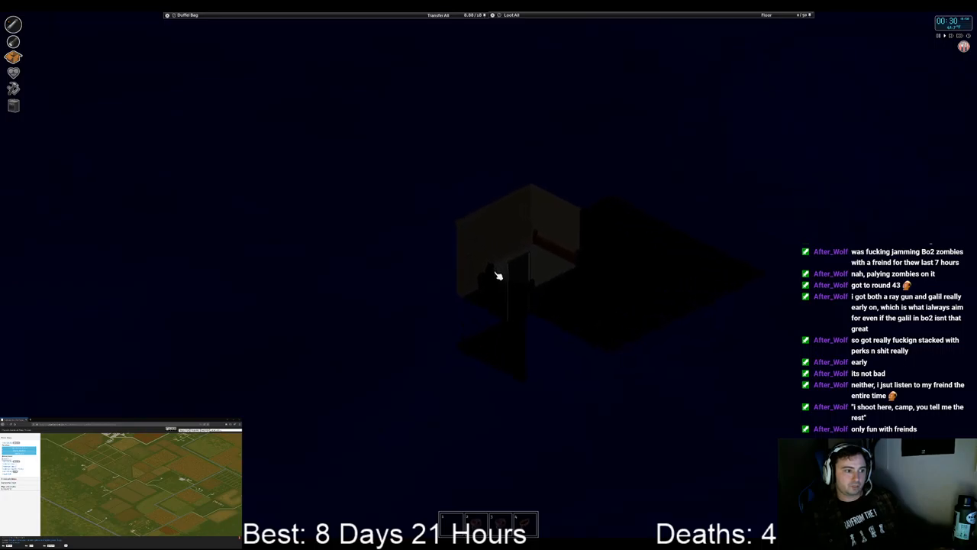
right_click(496, 275)
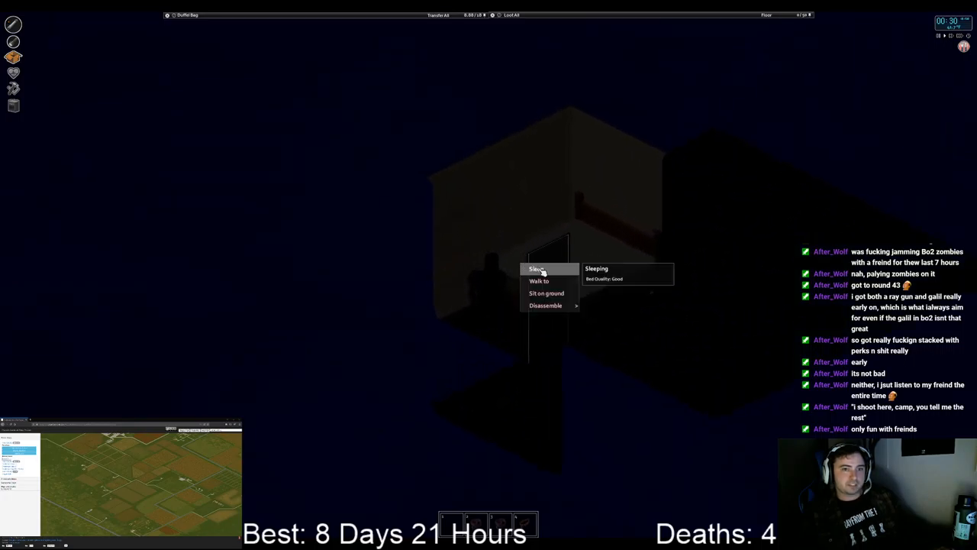